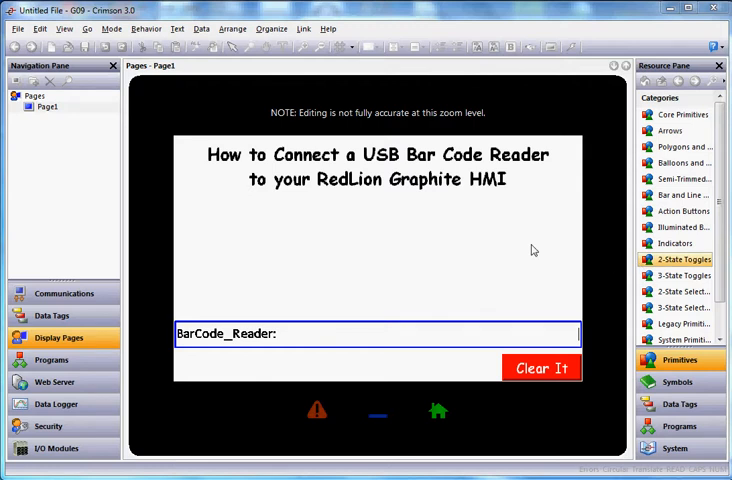
pyautogui.moveTo(521, 259)
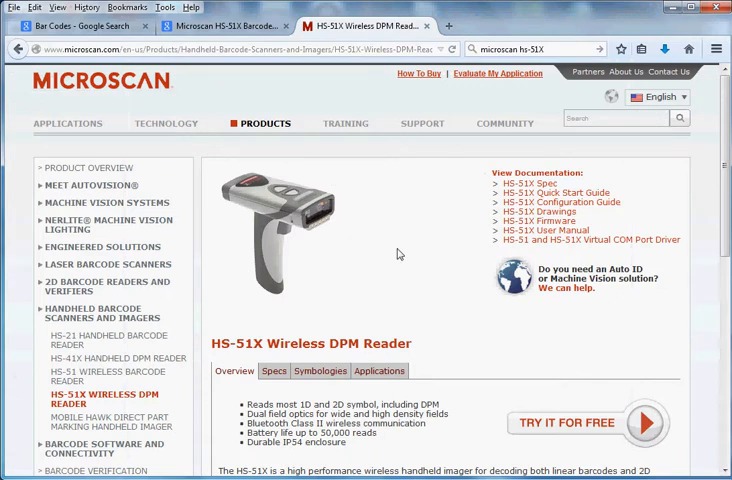
pyautogui.moveTo(313, 260)
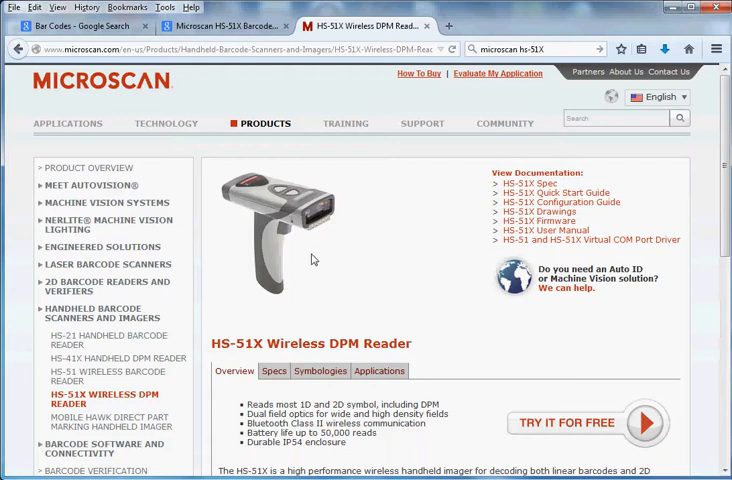
pyautogui.moveTo(347, 276)
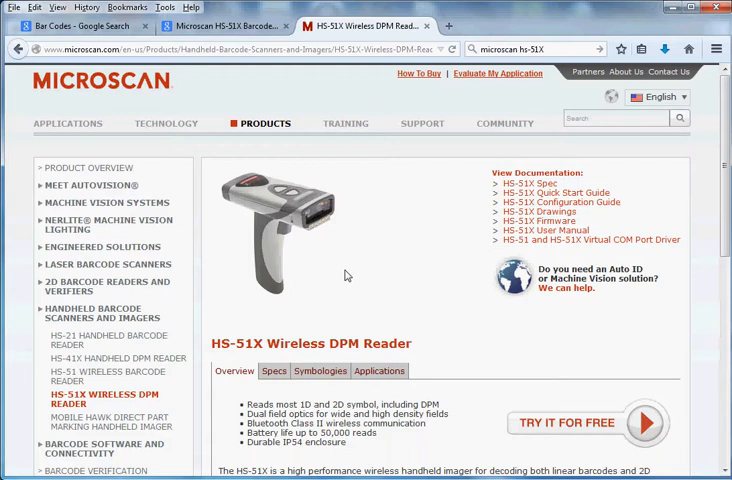
pyautogui.moveTo(348, 276)
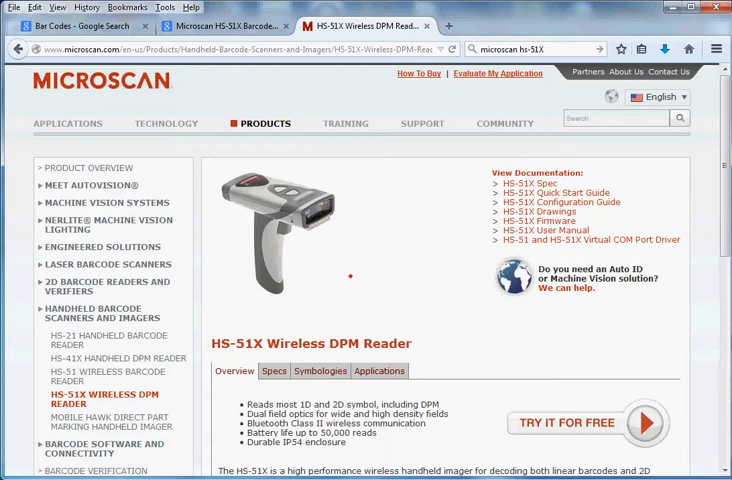
pyautogui.moveTo(263, 311)
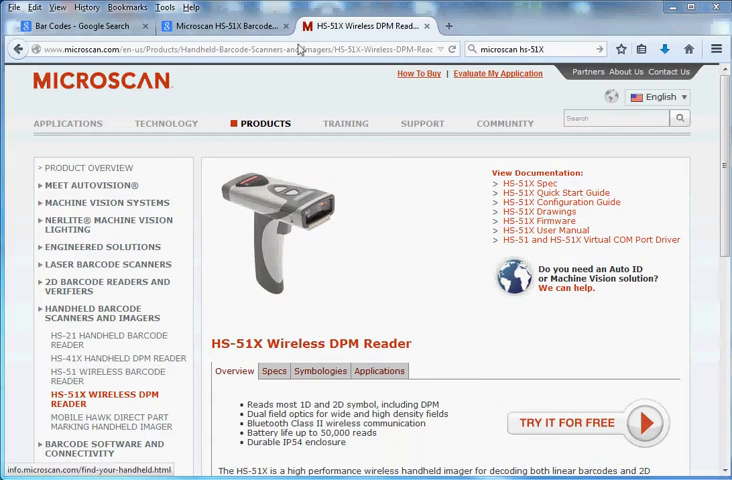
# Switch from the Microscan HS-51X product page to its $1,795 Google Shopping listing.
pyautogui.click(225, 26)
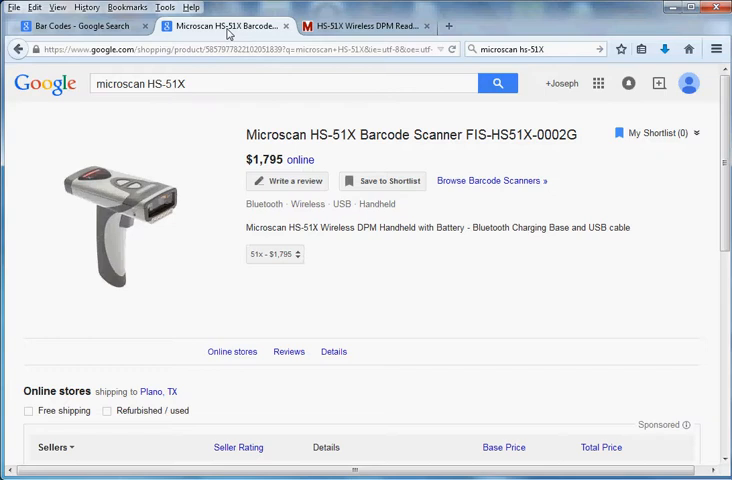
pyautogui.click(70, 25)
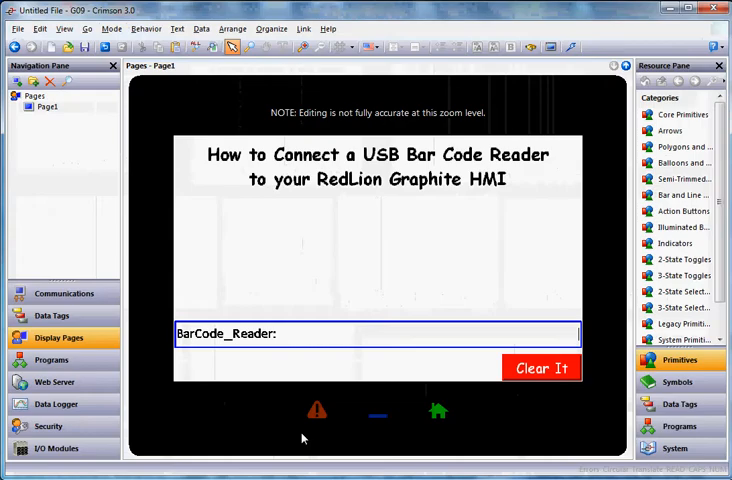
pyautogui.moveTo(312, 268)
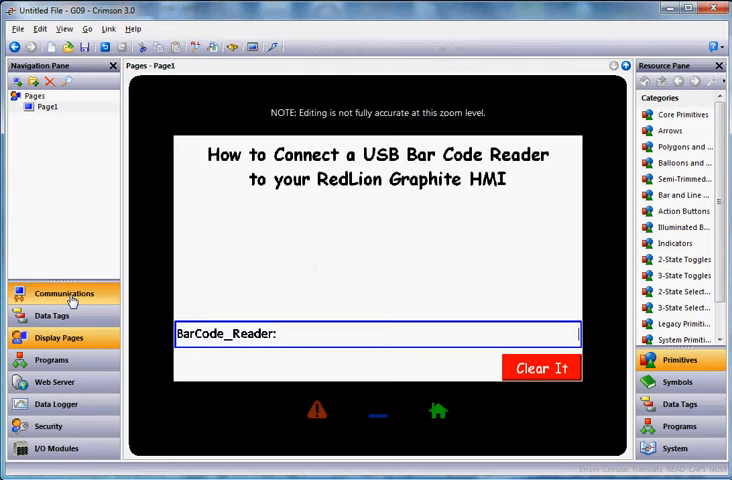
# View the USB host keyboard driver under Communications: Enabled Yes, United States layout.
pyautogui.click(64, 293)
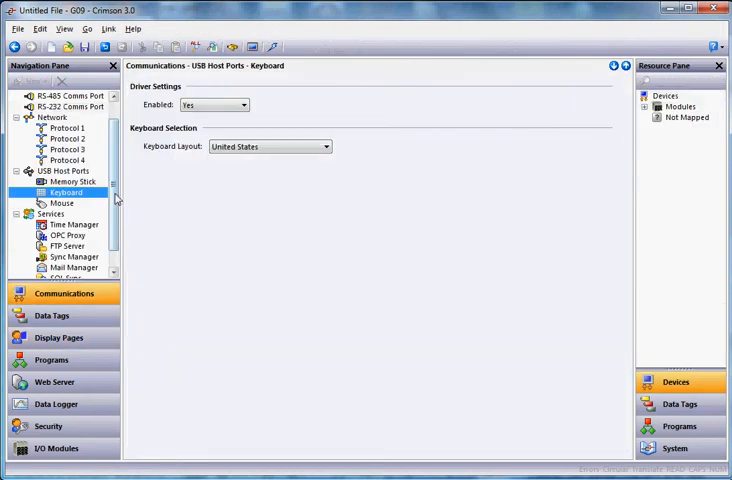
pyautogui.click(57, 170)
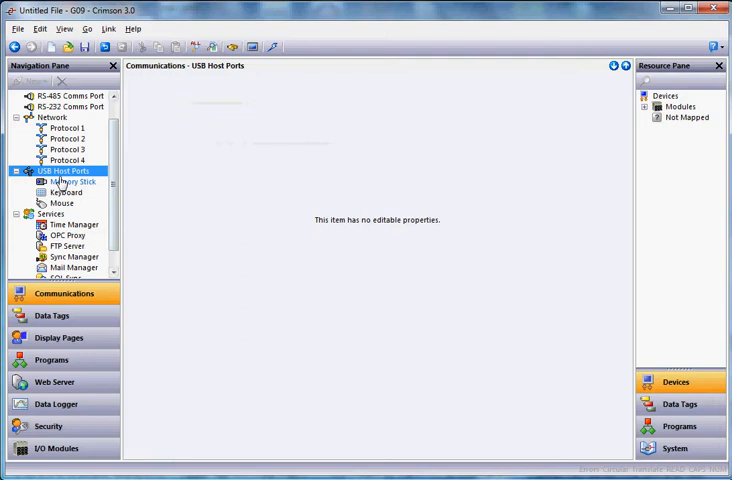
pyautogui.moveTo(85, 195)
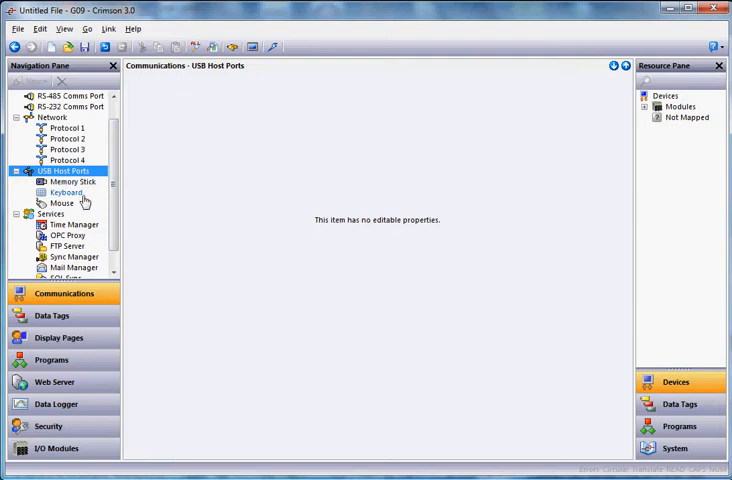
pyautogui.click(64, 192)
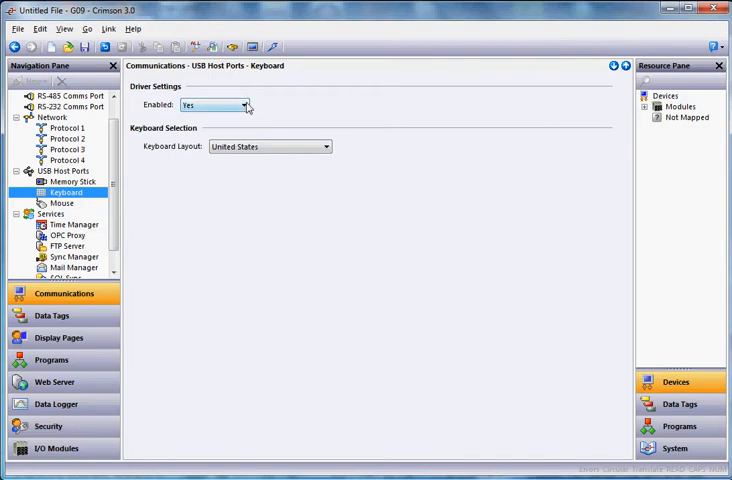
pyautogui.click(243, 105)
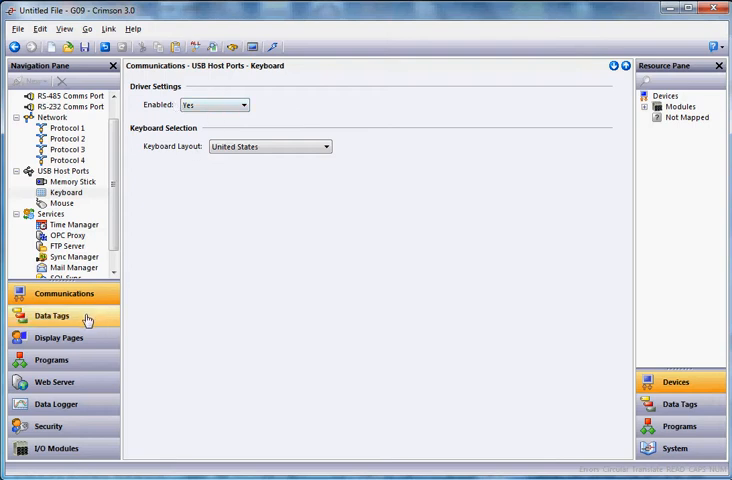
# Add a trial string tag under Data Tags and delete the new Tag1 again.
pyautogui.click(52, 316)
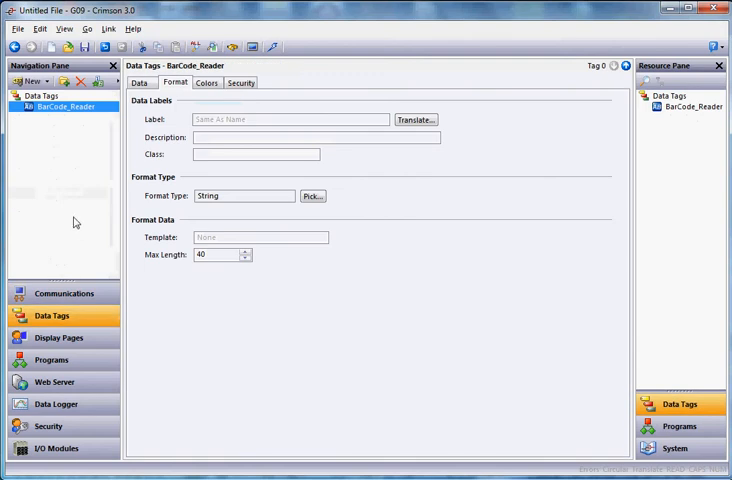
pyautogui.moveTo(63, 180)
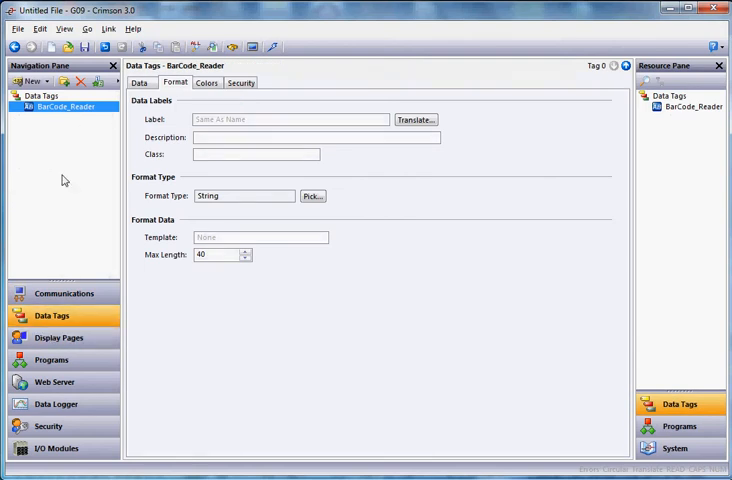
pyautogui.click(30, 81)
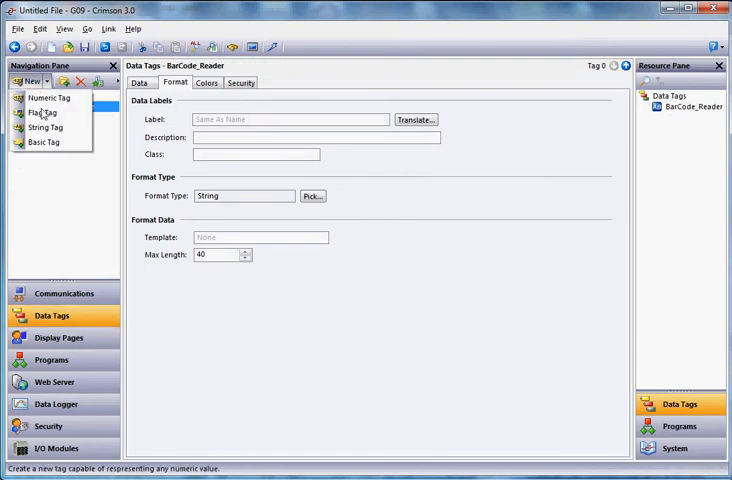
pyautogui.moveTo(45, 127)
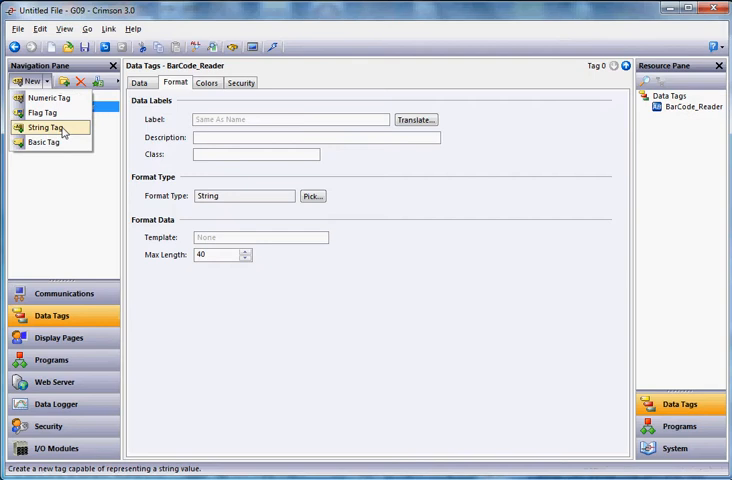
pyautogui.click(44, 127)
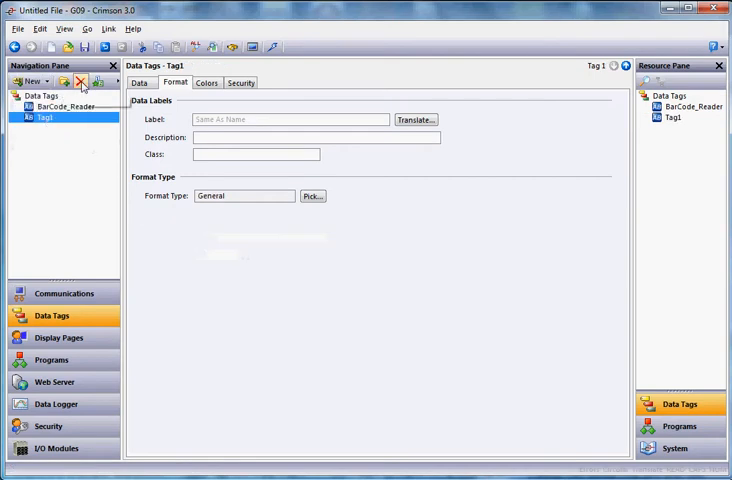
pyautogui.click(69, 107)
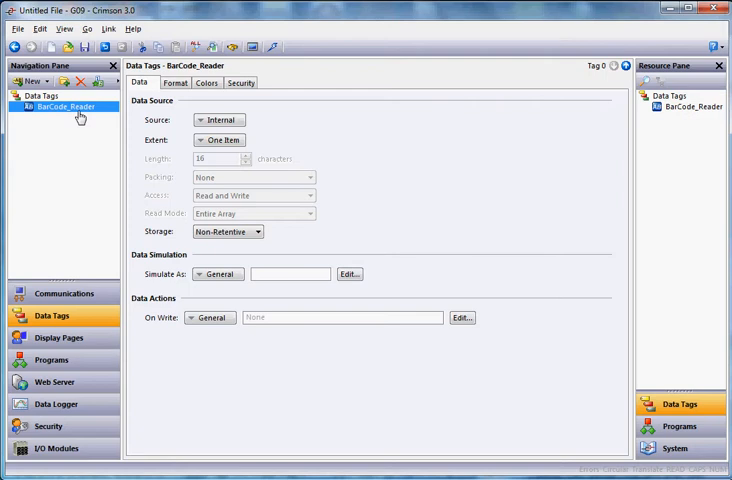
pyautogui.moveTo(226, 140)
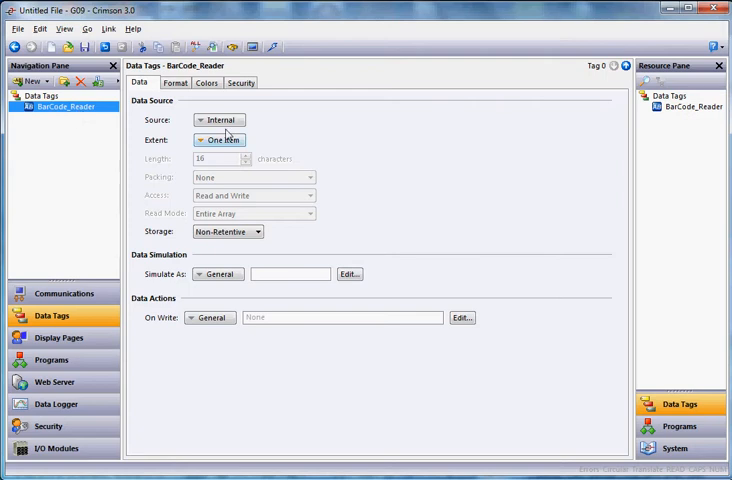
# Show the BarCode_Reader tag's format: String, 40-character maximum length.
pyautogui.click(175, 82)
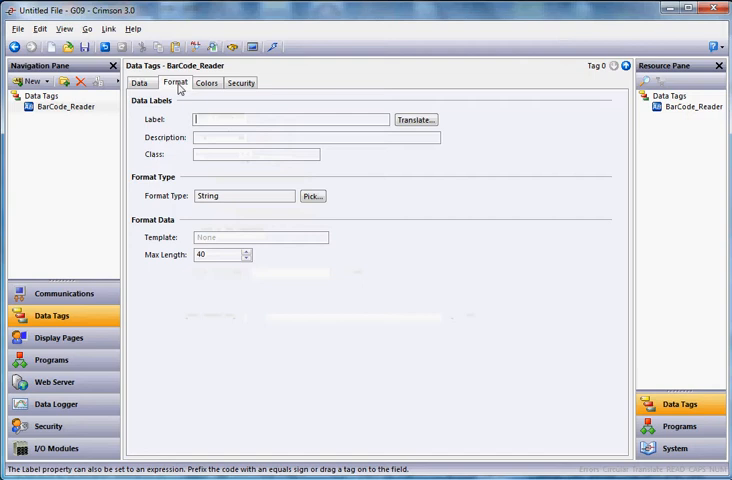
pyautogui.click(290, 119)
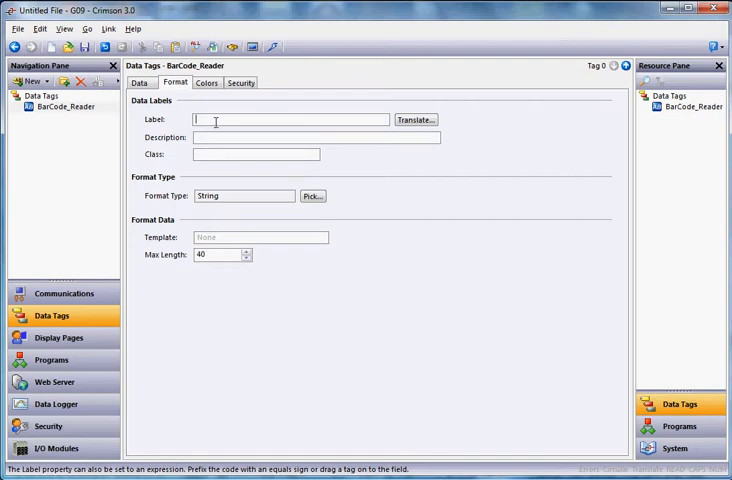
pyautogui.moveTo(259, 221)
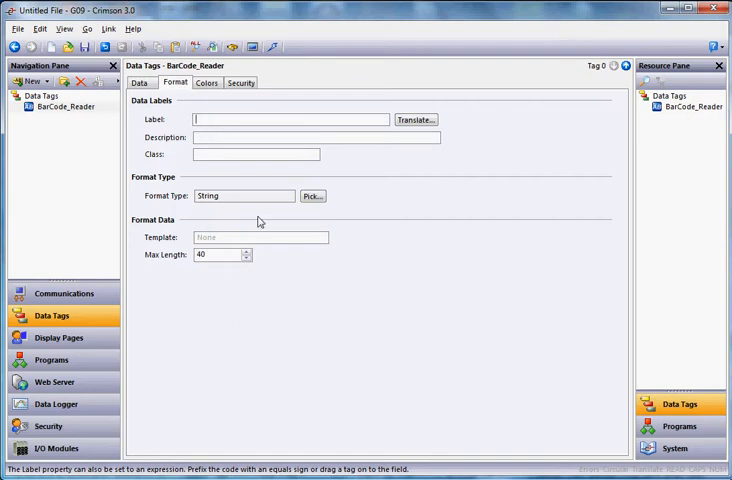
pyautogui.moveTo(331, 215)
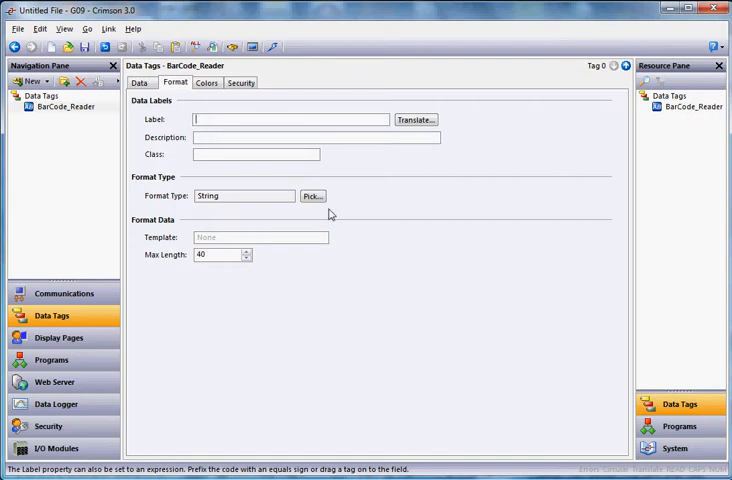
pyautogui.click(312, 196)
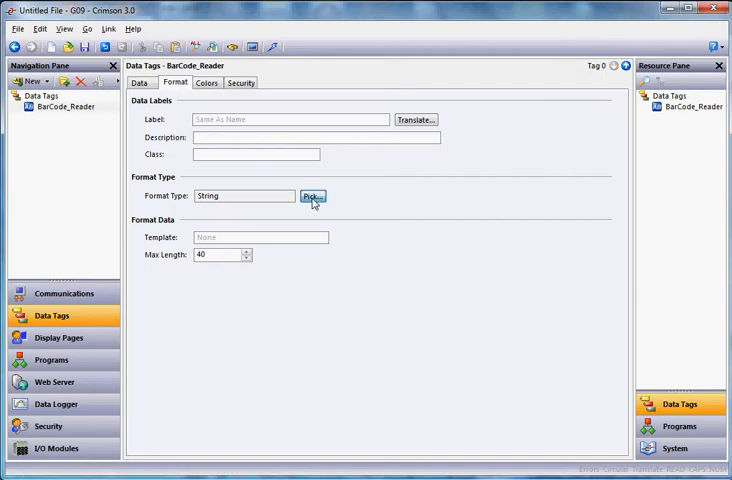
pyautogui.click(312, 196)
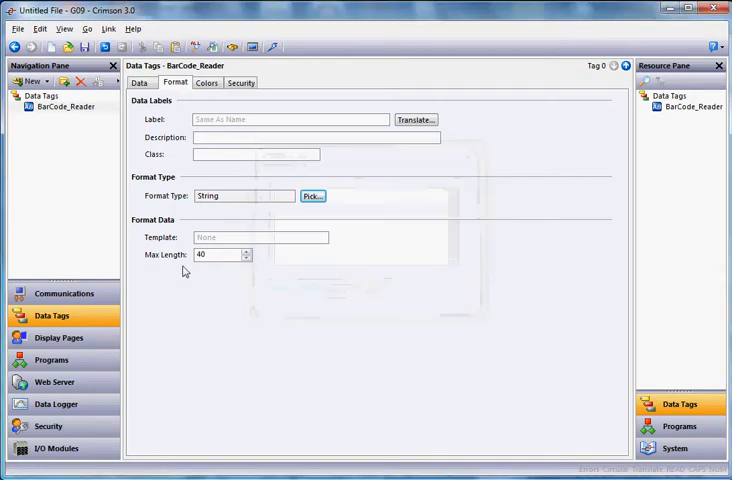
pyautogui.moveTo(224, 273)
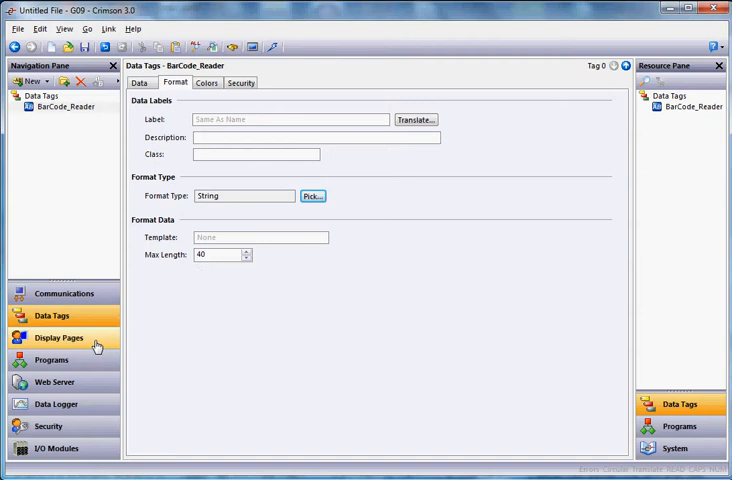
# Place a BarCode_Reader data box on Page1 and widen it across the page.
pyautogui.click(59, 337)
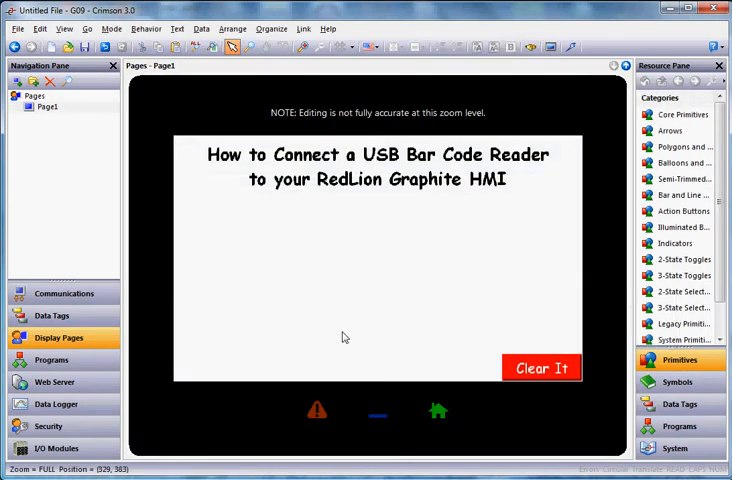
pyautogui.moveTo(364, 288)
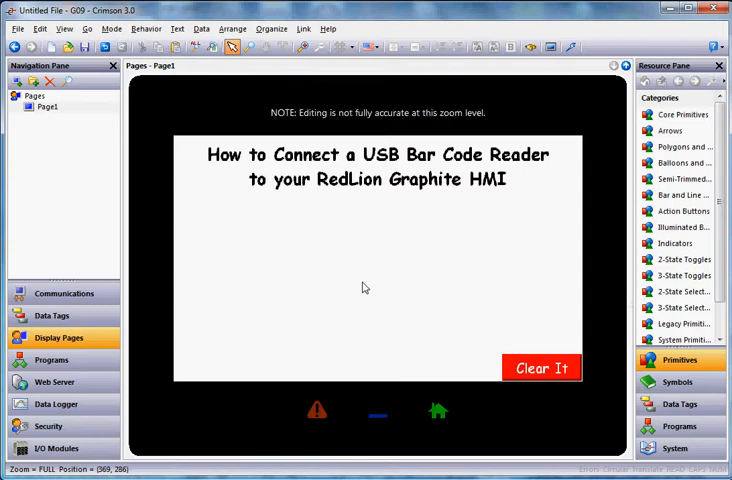
pyautogui.moveTo(375, 288)
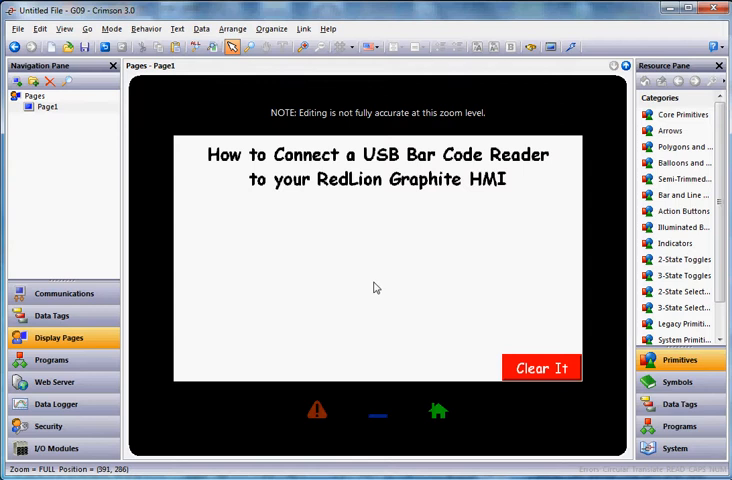
pyautogui.moveTo(611, 339)
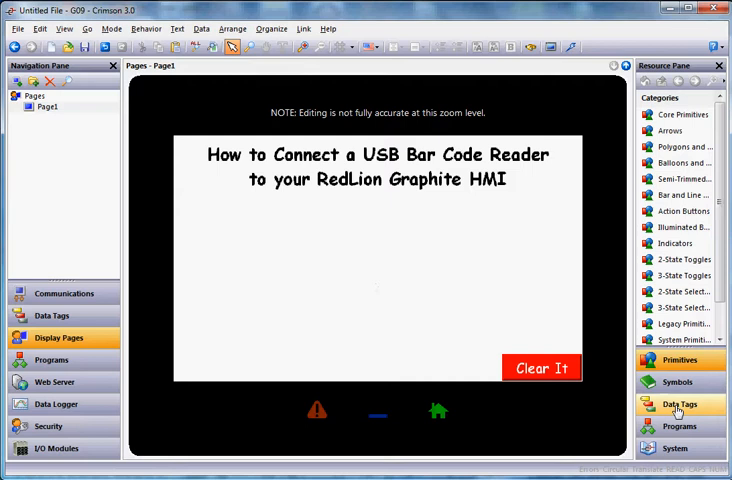
pyautogui.click(680, 404)
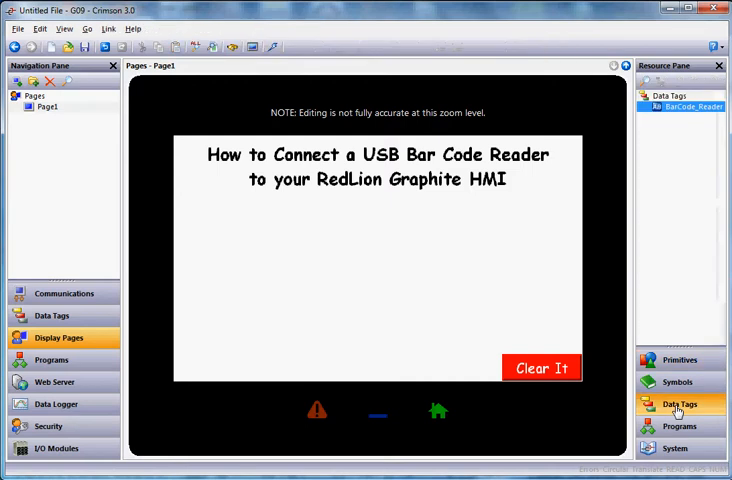
pyautogui.moveTo(660, 332)
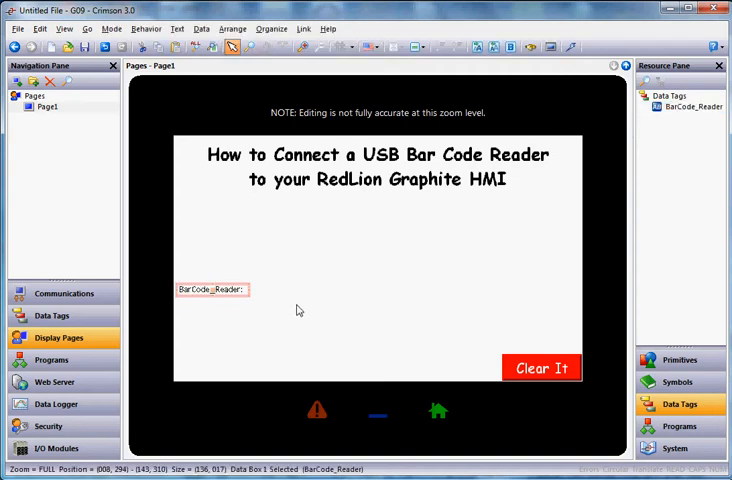
pyautogui.moveTo(251, 303)
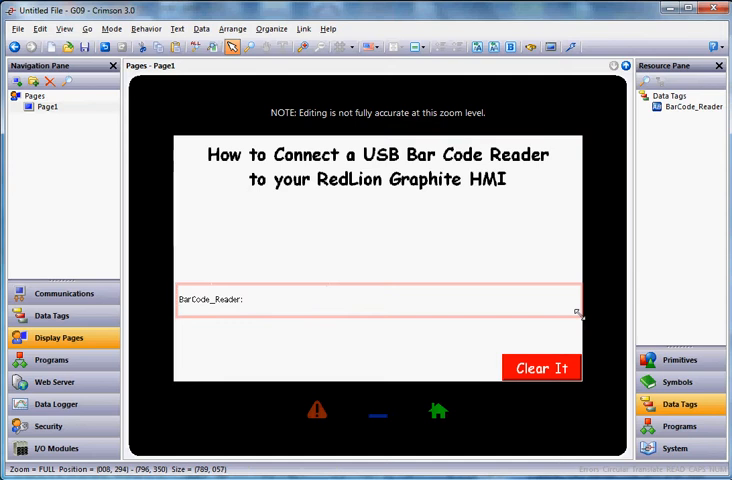
pyautogui.click(375, 299)
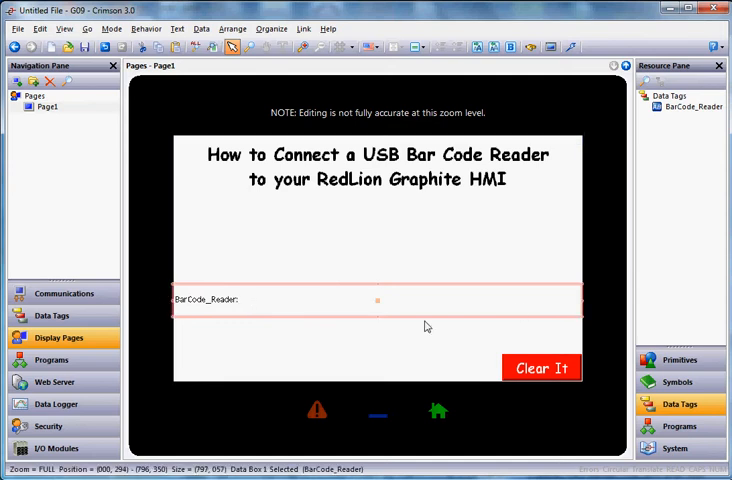
pyautogui.moveTo(445, 313)
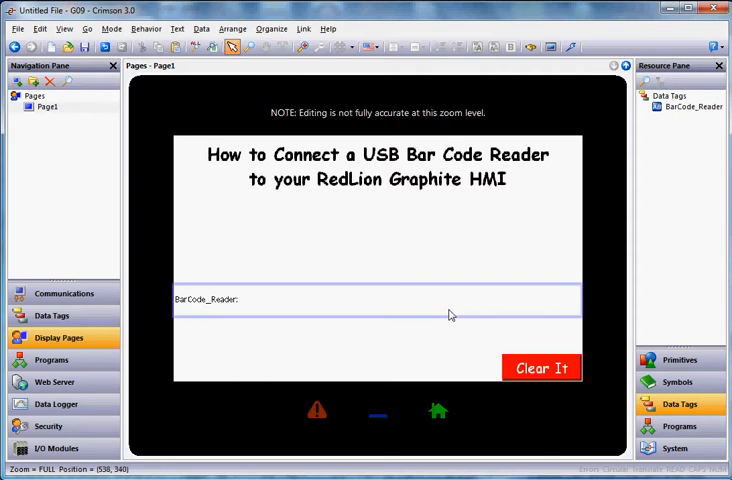
# Keep the barcode data box's operation as Data Entry rather than display-only.
pyautogui.click(377, 299)
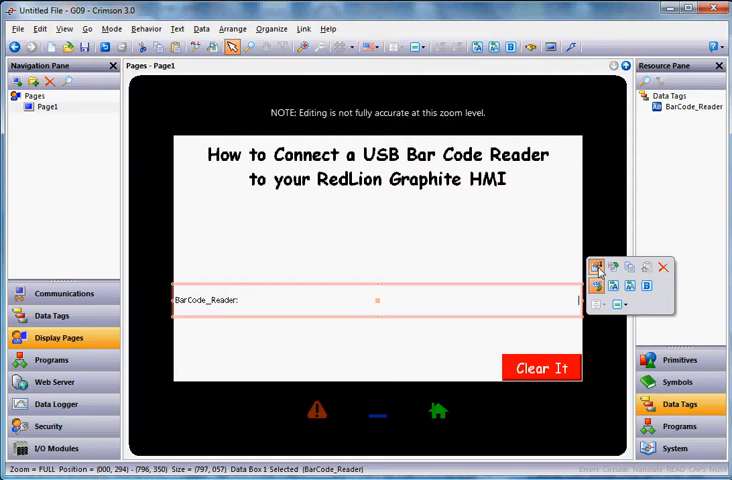
pyautogui.doubleClick(376, 300)
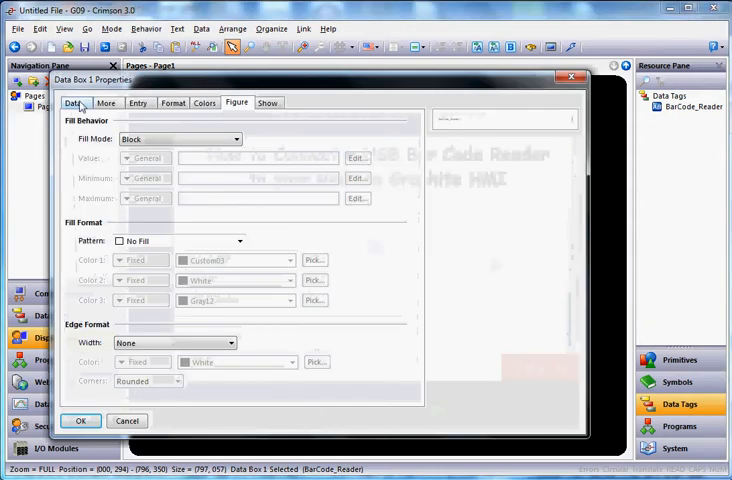
pyautogui.click(73, 102)
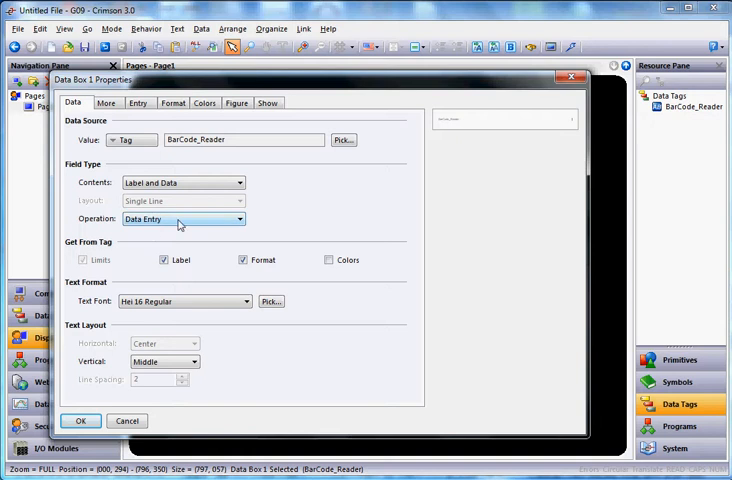
pyautogui.click(238, 219)
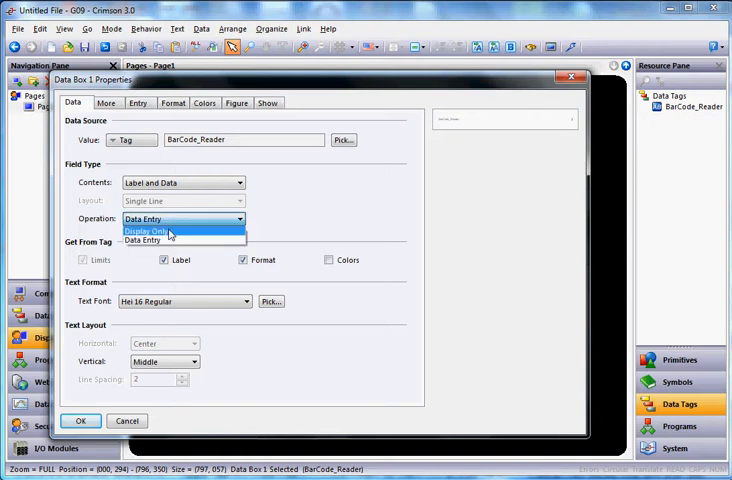
pyautogui.click(146, 231)
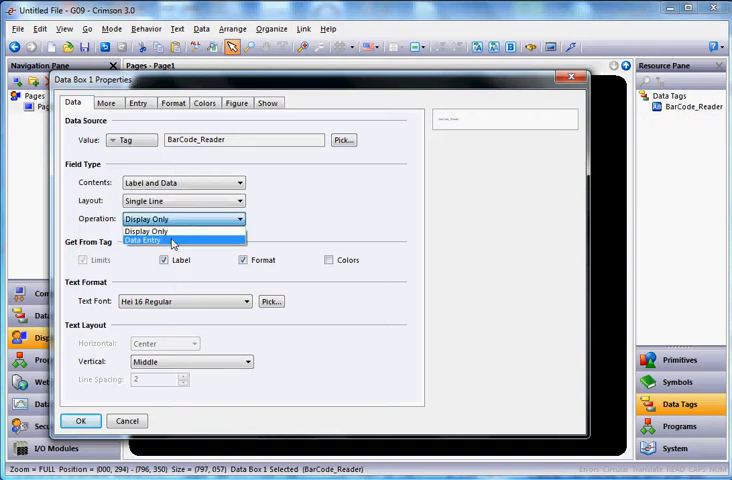
pyautogui.click(143, 240)
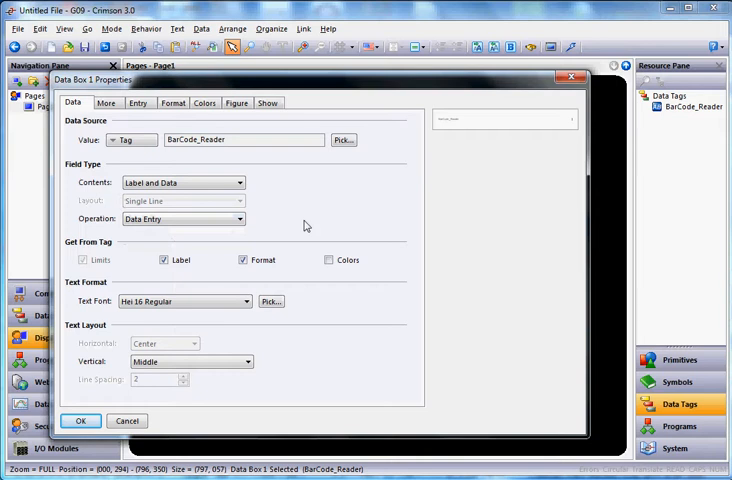
pyautogui.moveTo(268, 239)
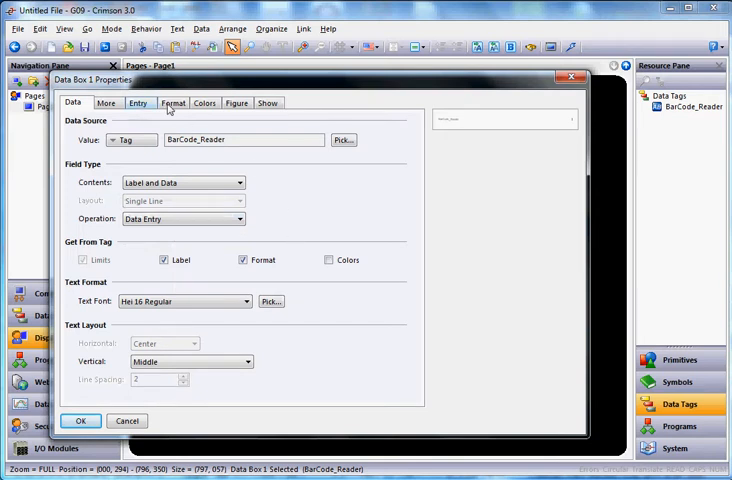
pyautogui.moveTo(263, 286)
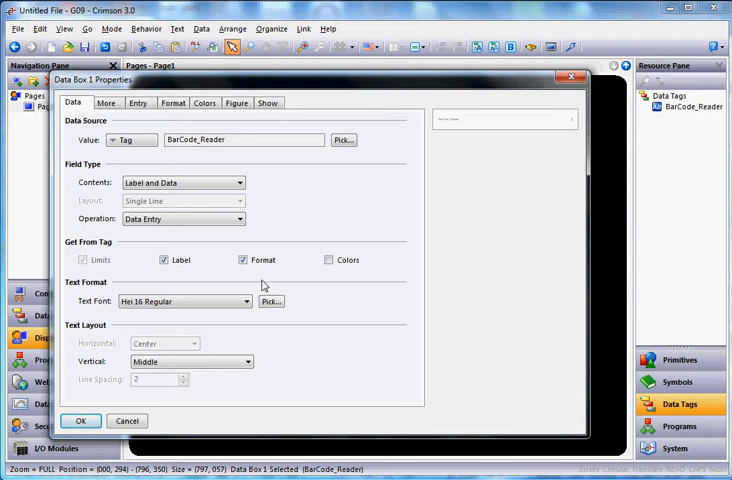
# Set the data box text font to Comic Sans MS Bold, size 22.
pyautogui.click(270, 301)
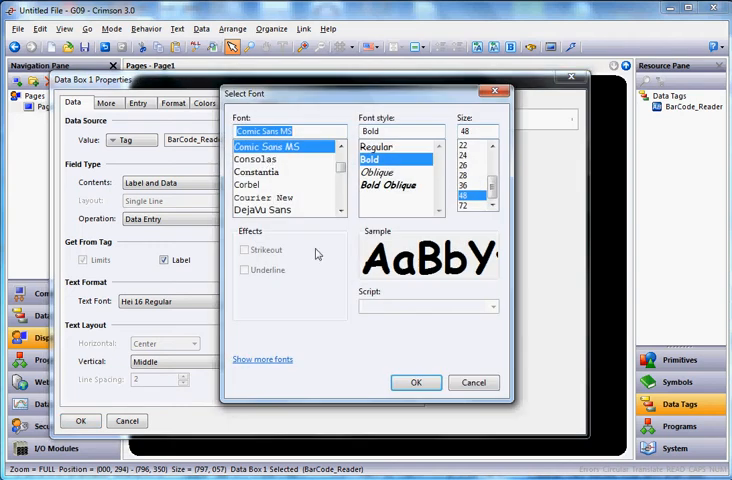
pyautogui.scroll(3)
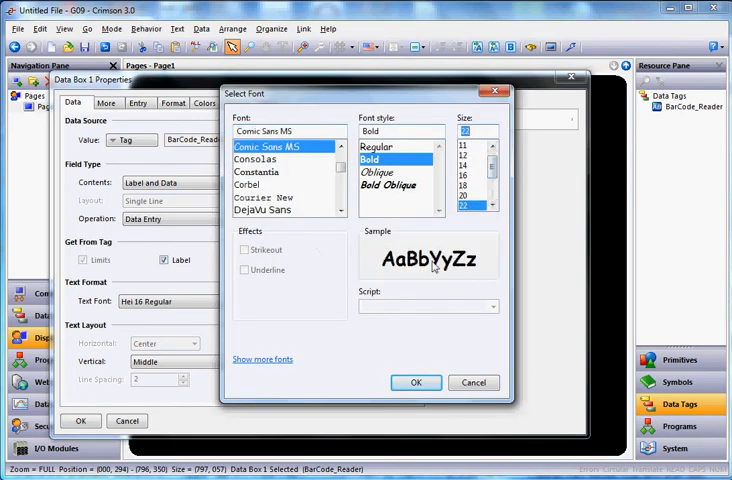
pyautogui.click(416, 382)
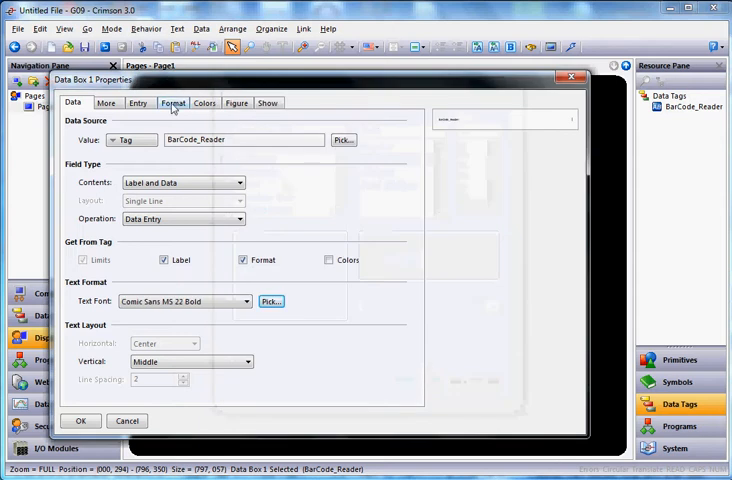
# Give the data box a three-pixel blue edge and apply the new properties.
pyautogui.click(236, 102)
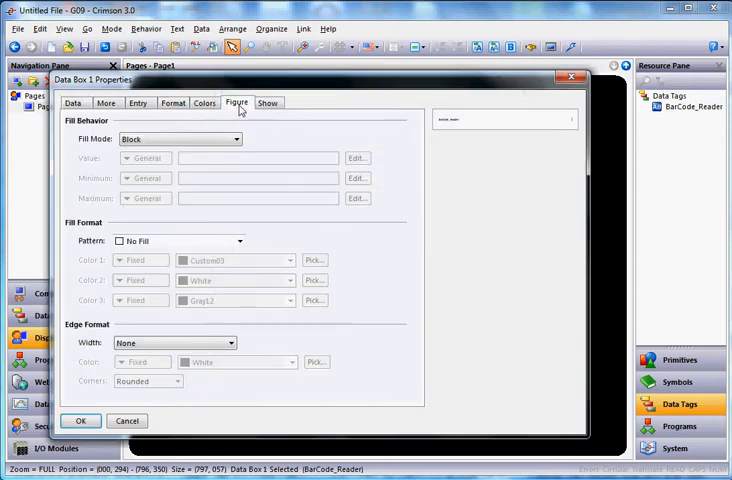
pyautogui.click(230, 343)
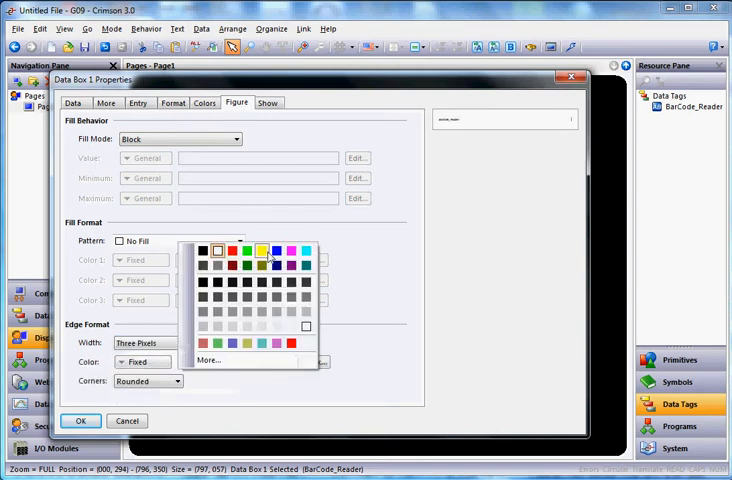
pyautogui.click(262, 251)
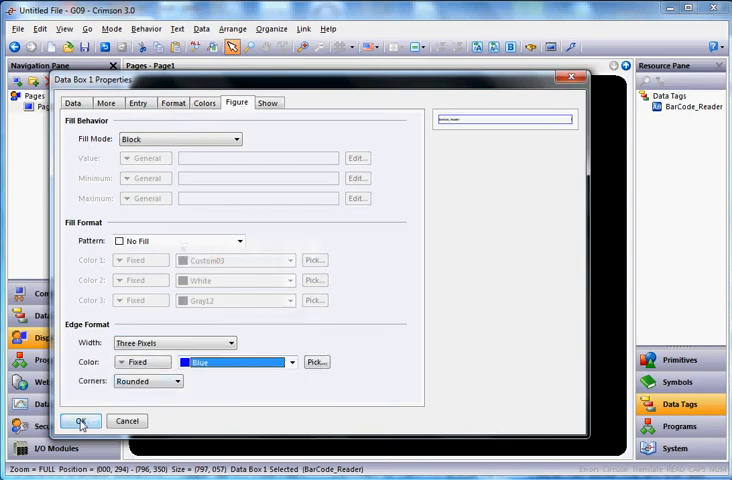
pyautogui.click(81, 420)
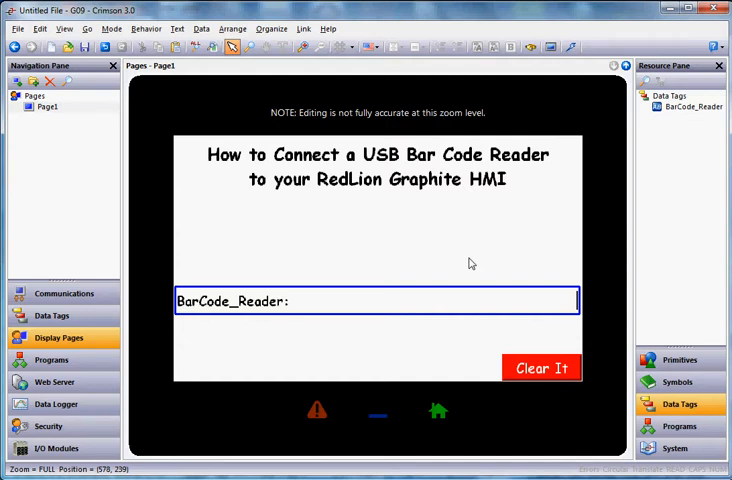
# Set Auto Initiate to Enabled in the Pages entry settings.
pyautogui.click(35, 95)
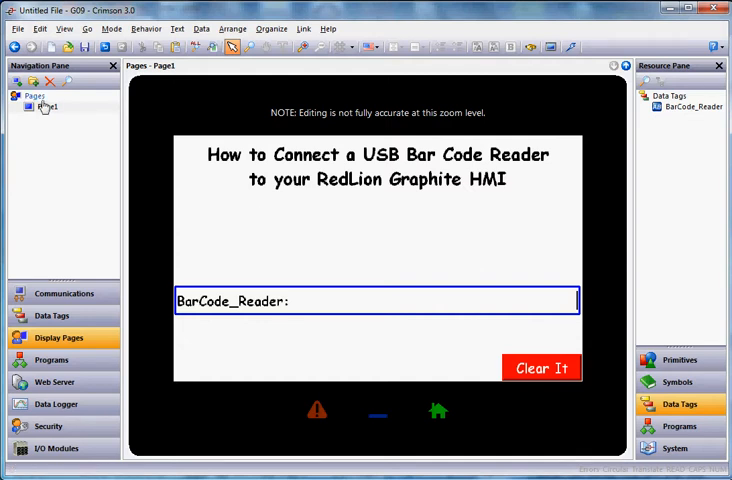
pyautogui.click(35, 95)
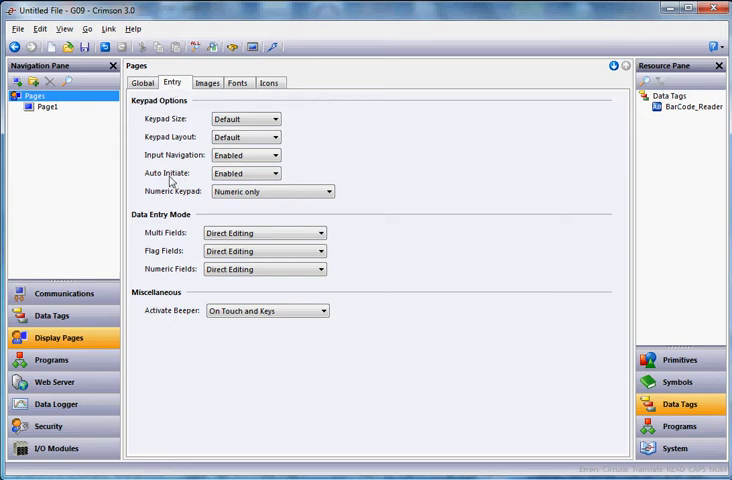
pyautogui.click(277, 173)
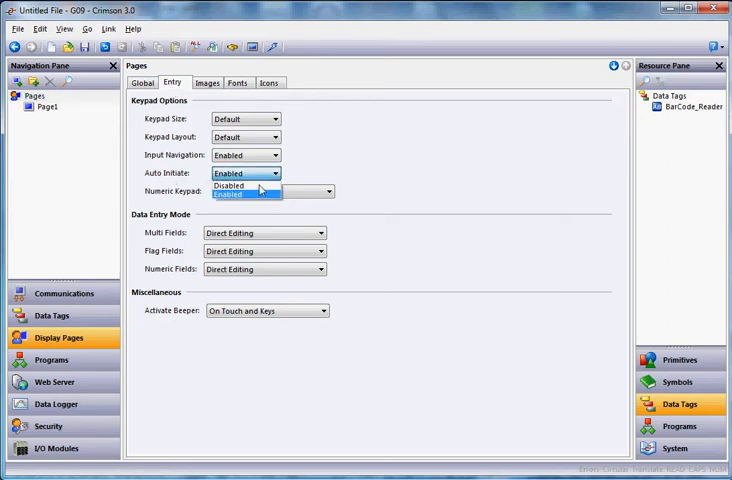
pyautogui.click(228, 194)
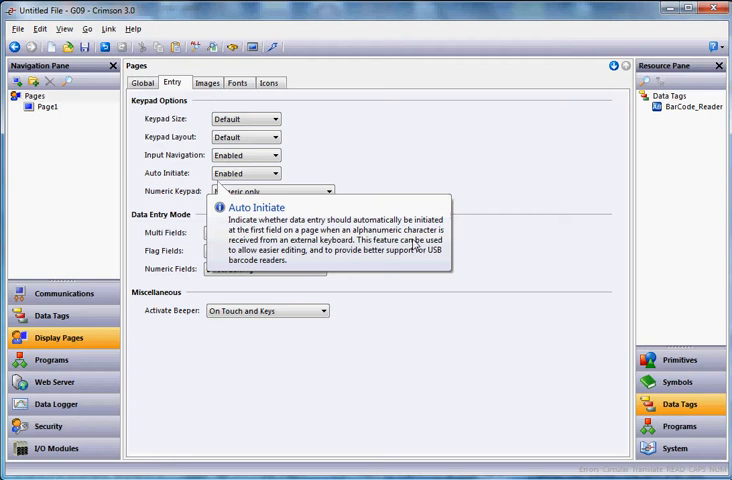
pyautogui.moveTo(393, 253)
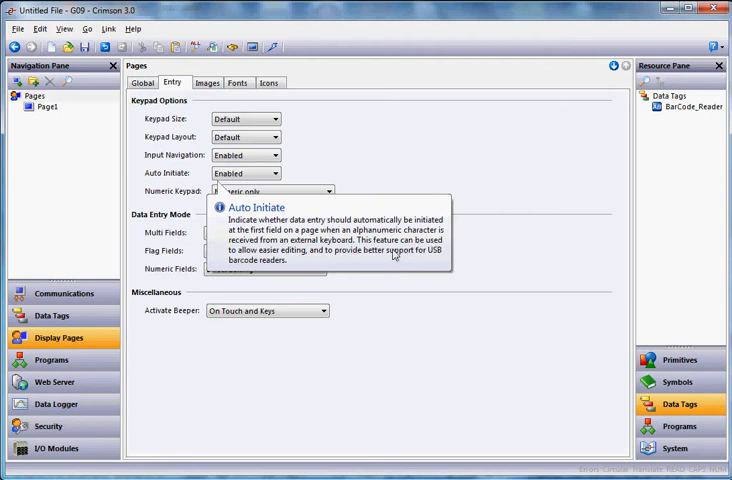
pyautogui.moveTo(293, 262)
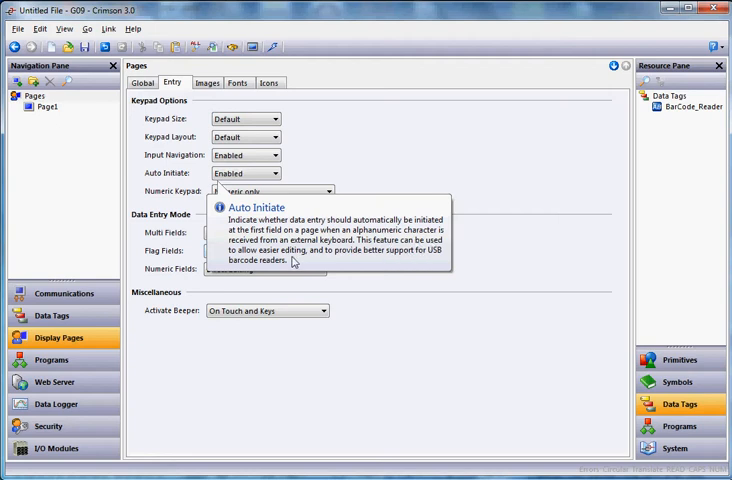
pyautogui.moveTo(296, 262)
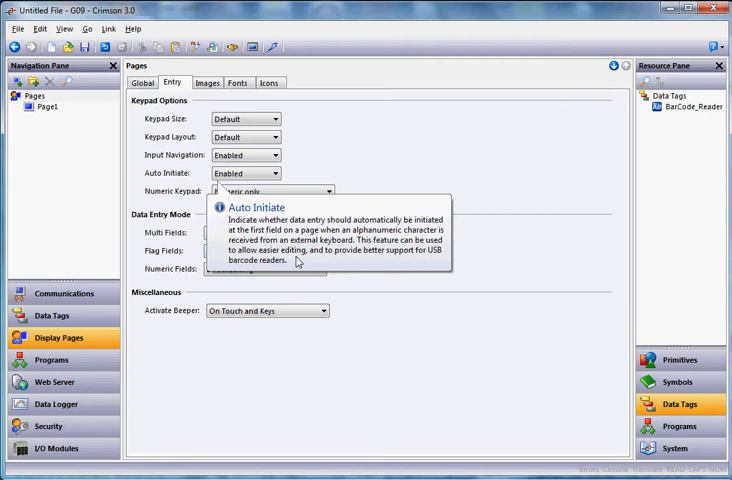
pyautogui.moveTo(373, 126)
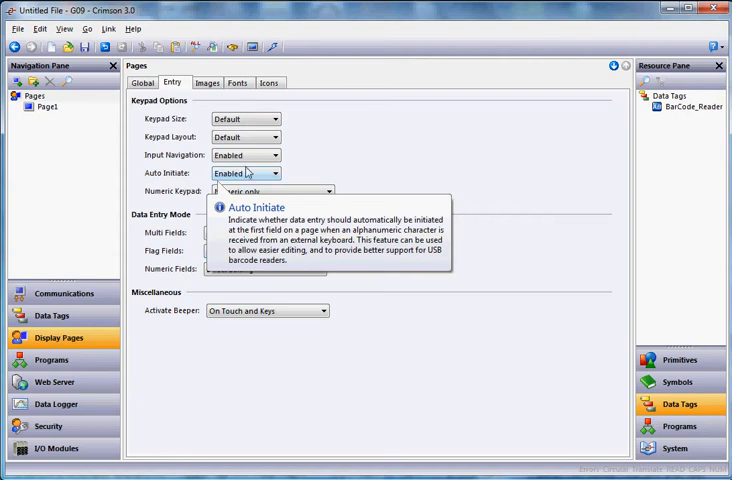
# Return to Page1 and download the project database to the HMI.
pyautogui.click(47, 106)
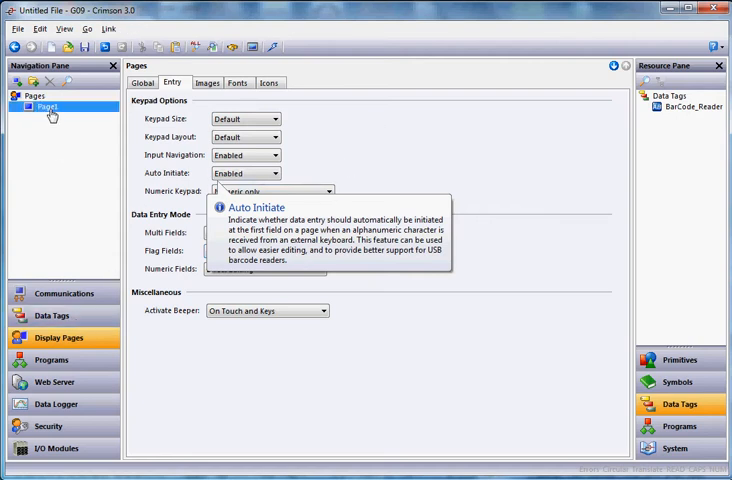
pyautogui.doubleClick(49, 106)
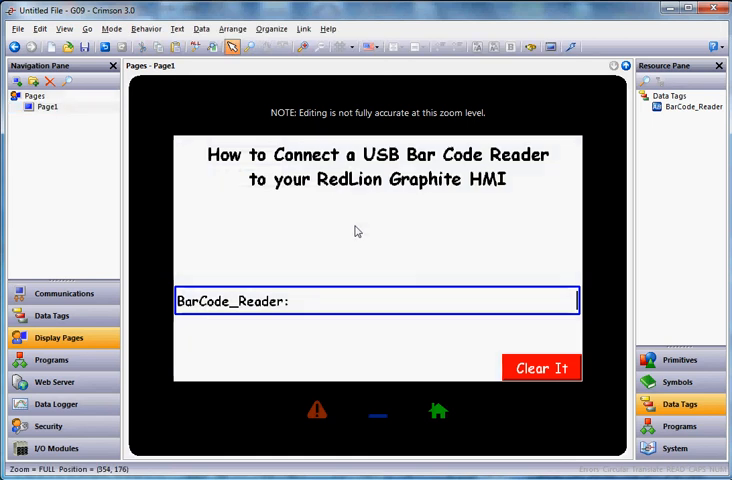
pyautogui.moveTo(398, 70)
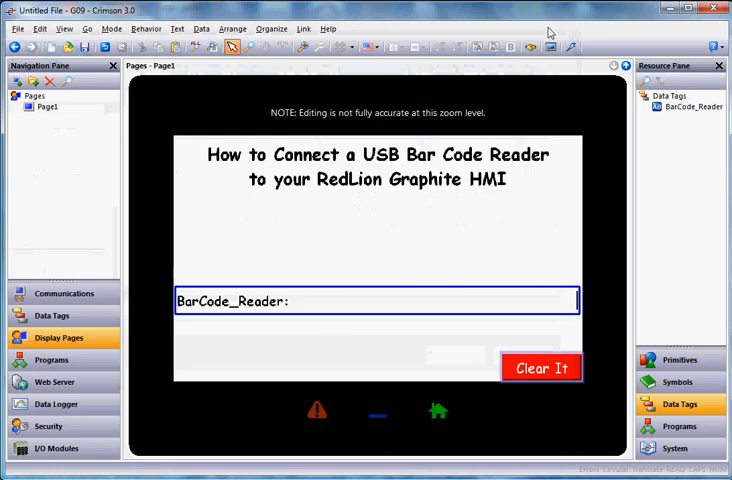
pyautogui.click(573, 47)
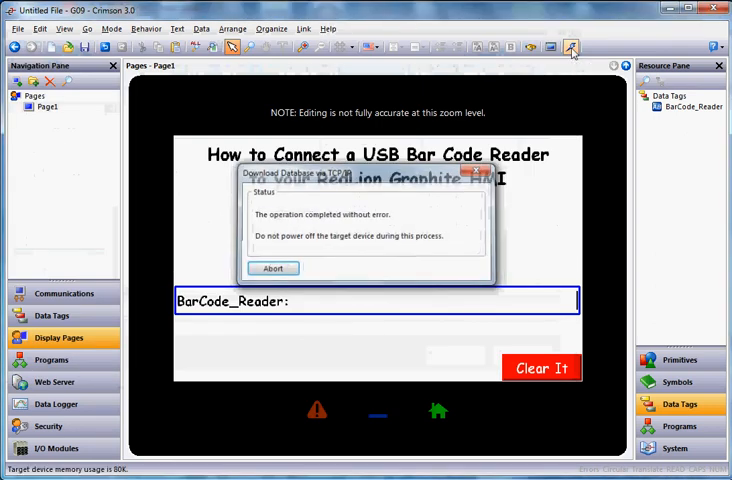
pyautogui.click(476, 172)
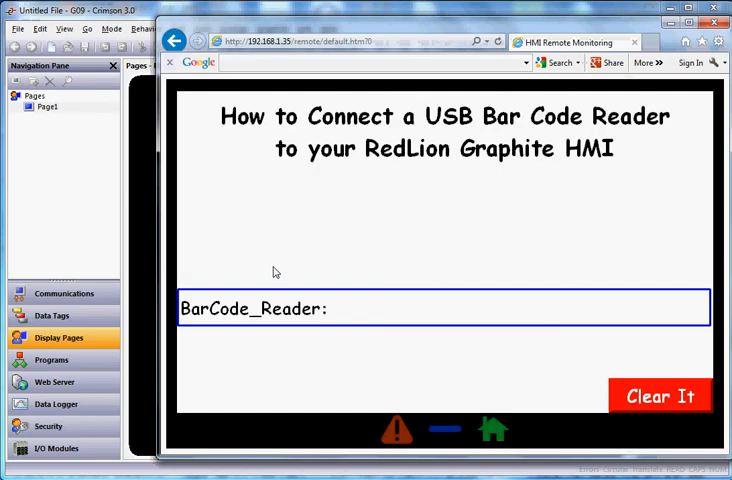
pyautogui.moveTo(308, 240)
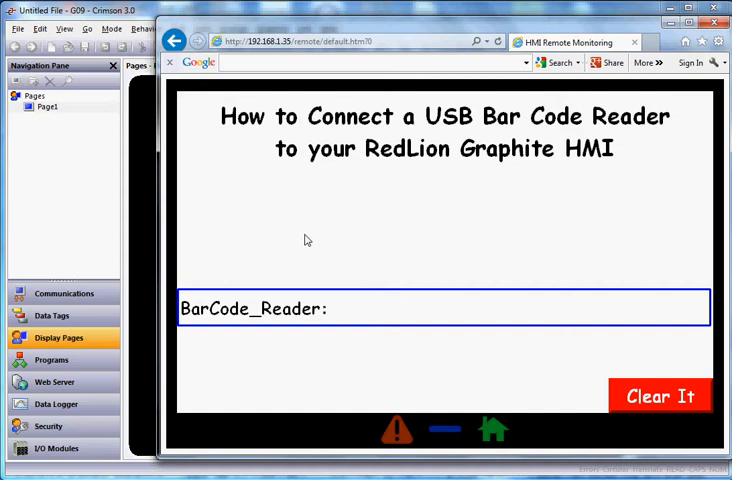
# Enter test readings such as 1234 into the BarCode_Reader box and try Clear It, which leaves them piled up.
pyautogui.click(442, 307)
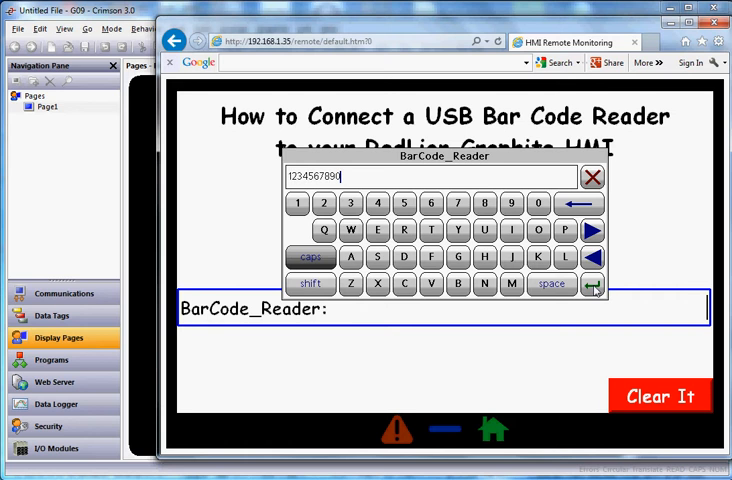
pyautogui.click(592, 289)
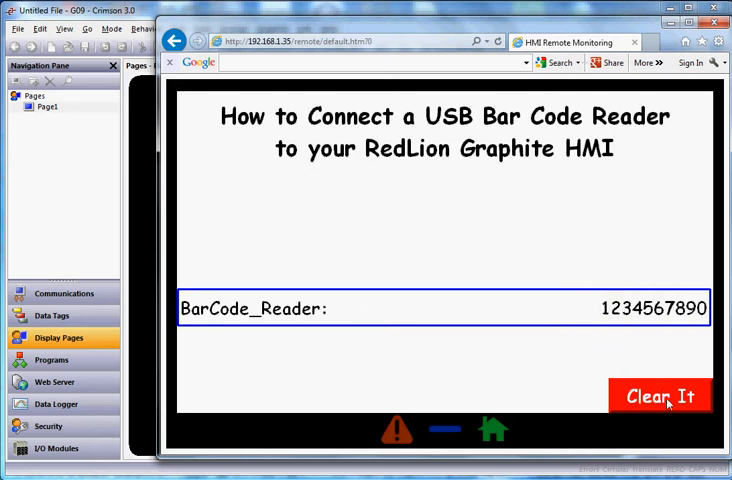
pyautogui.moveTo(584, 356)
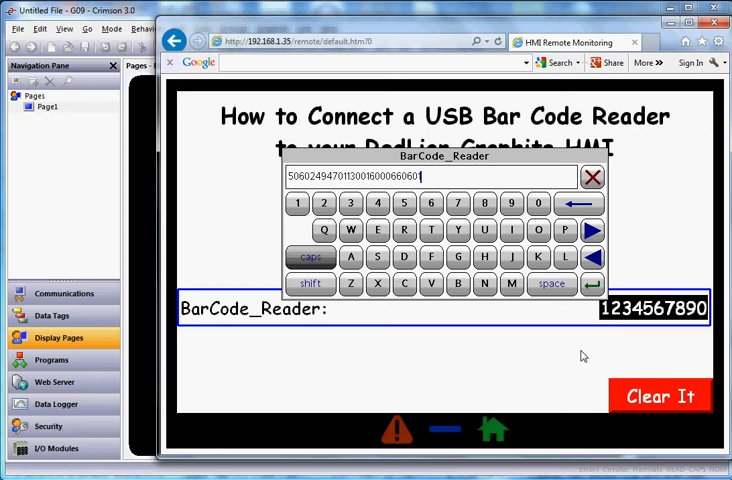
pyautogui.write('1234')
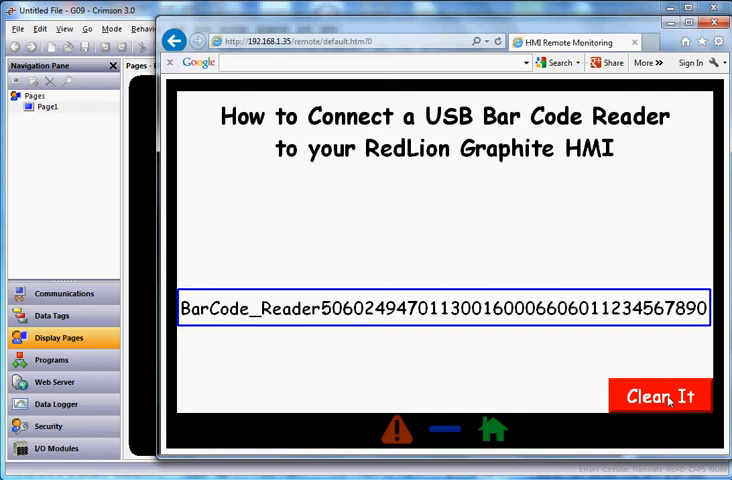
pyautogui.click(660, 396)
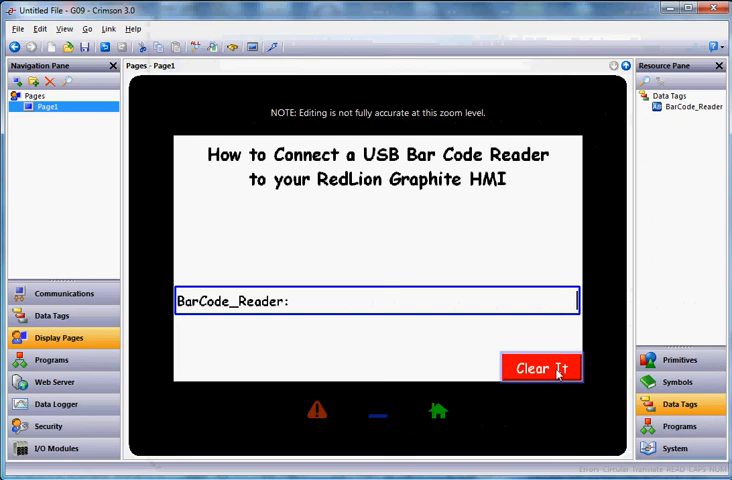
# Review the Clear It button's text, margin and action settings.
pyautogui.doubleClick(541, 368)
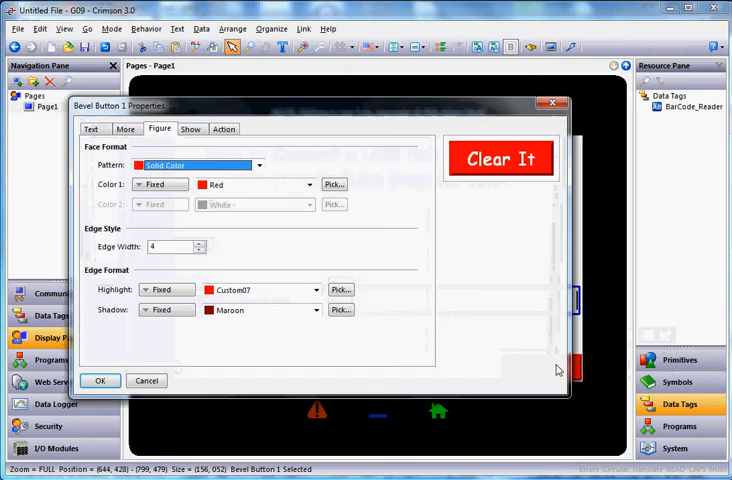
pyautogui.click(92, 128)
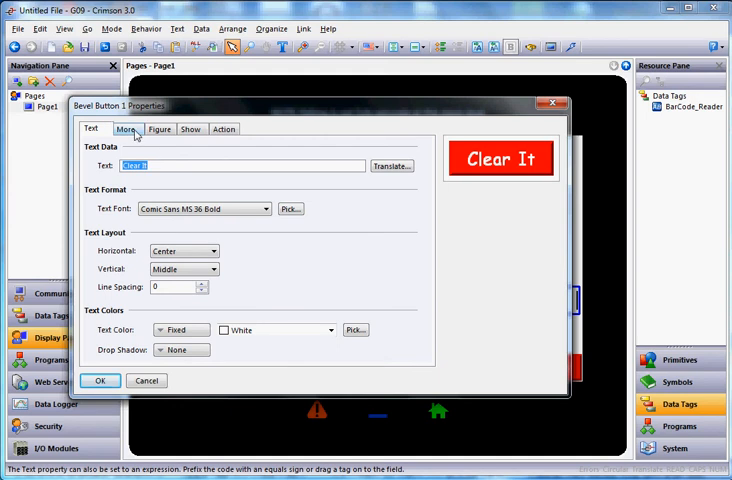
pyautogui.click(126, 128)
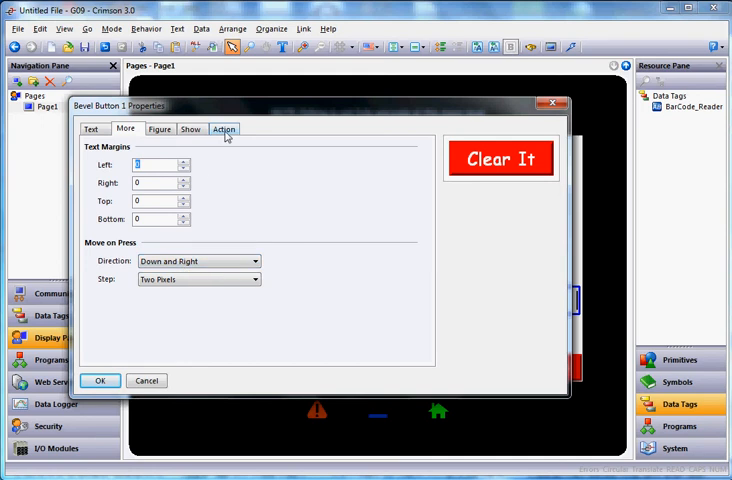
pyautogui.click(224, 128)
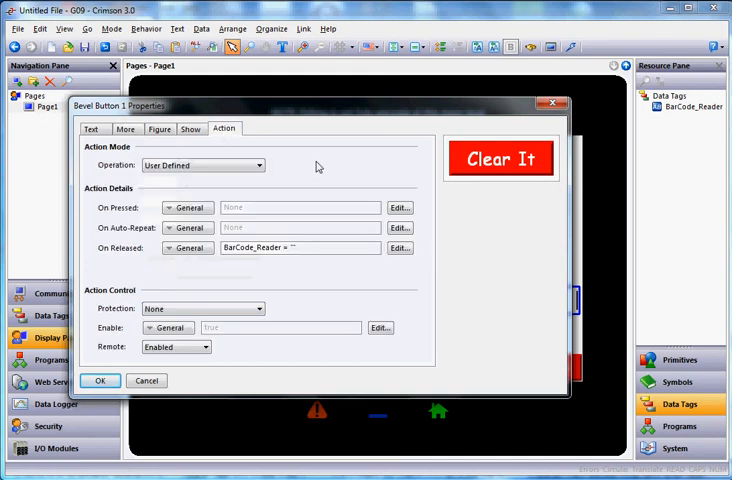
pyautogui.moveTo(193, 261)
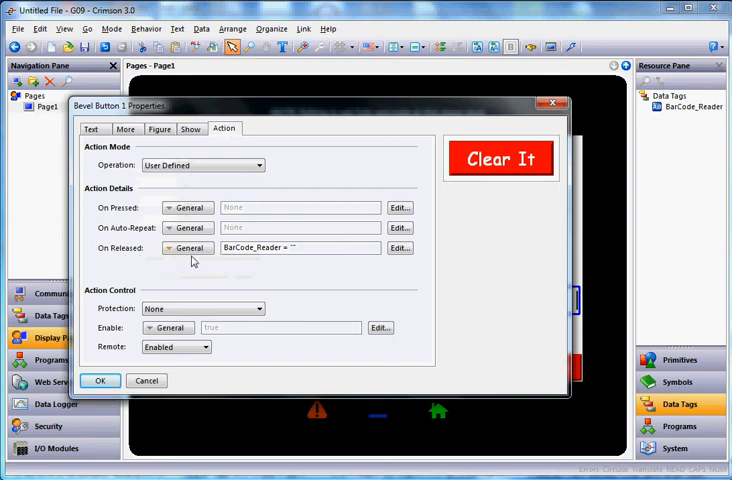
pyautogui.moveTo(428, 254)
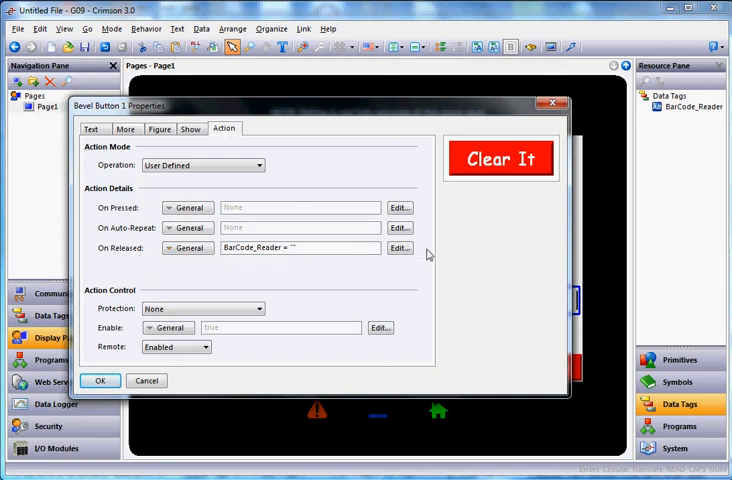
# Set the On Released action to BarCode_Reader = "" and apply it.
pyautogui.click(398, 247)
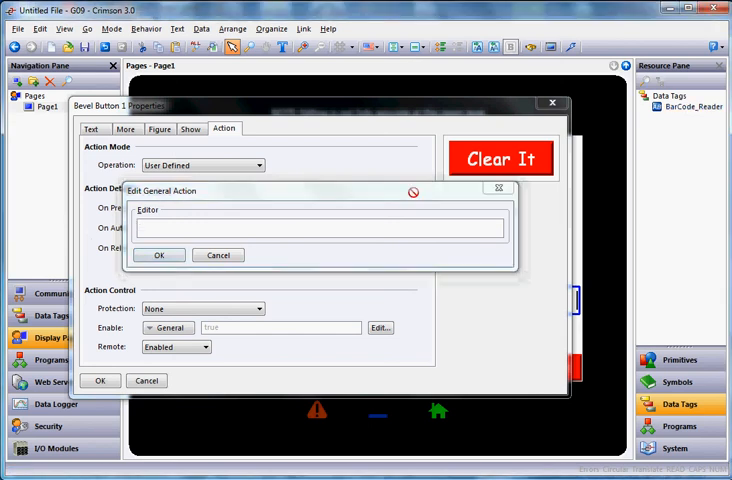
pyautogui.write('BarCode_Reader =')
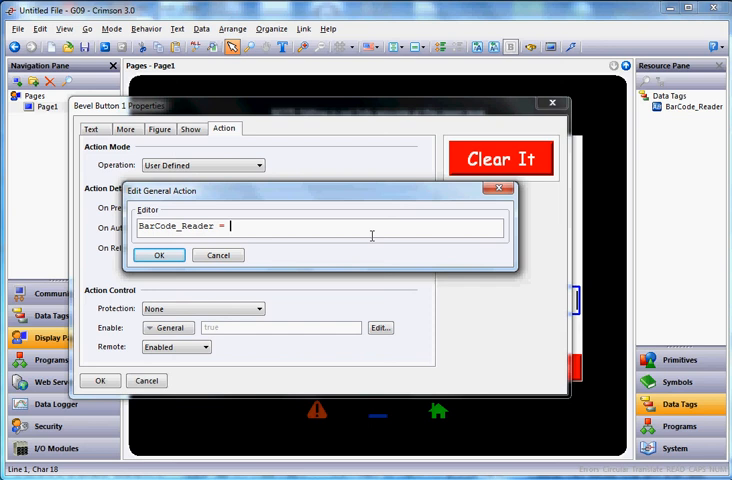
pyautogui.write('""')
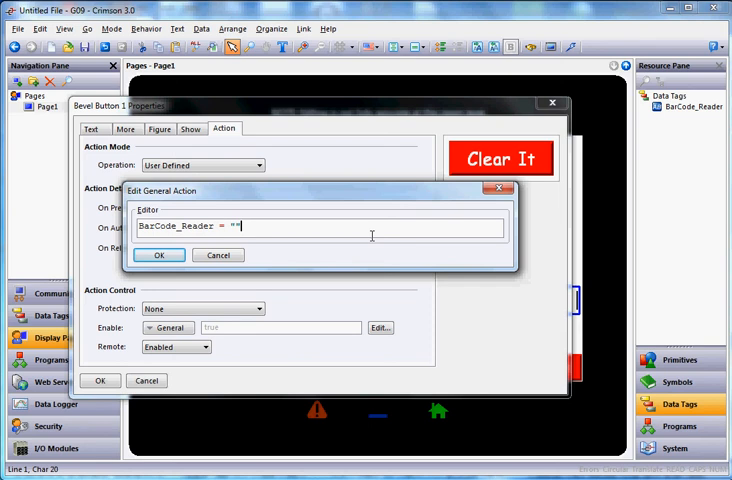
pyautogui.moveTo(349, 250)
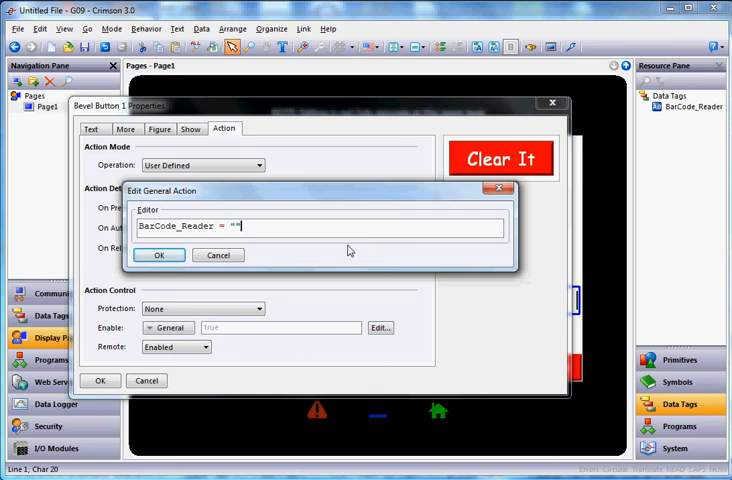
pyautogui.click(159, 255)
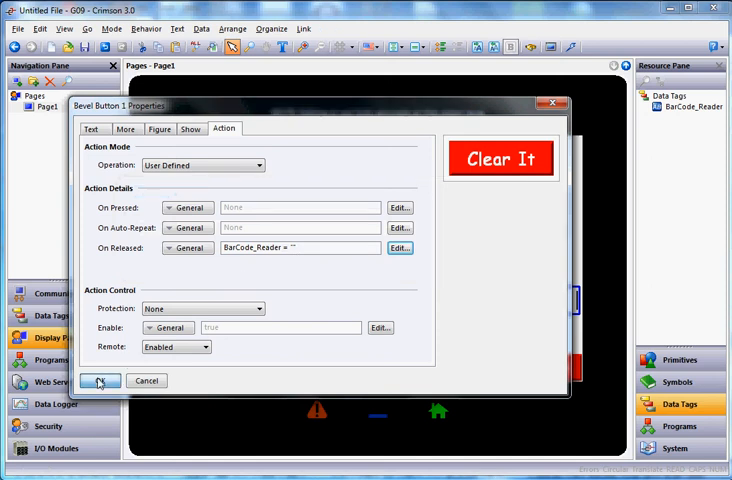
pyautogui.click(99, 381)
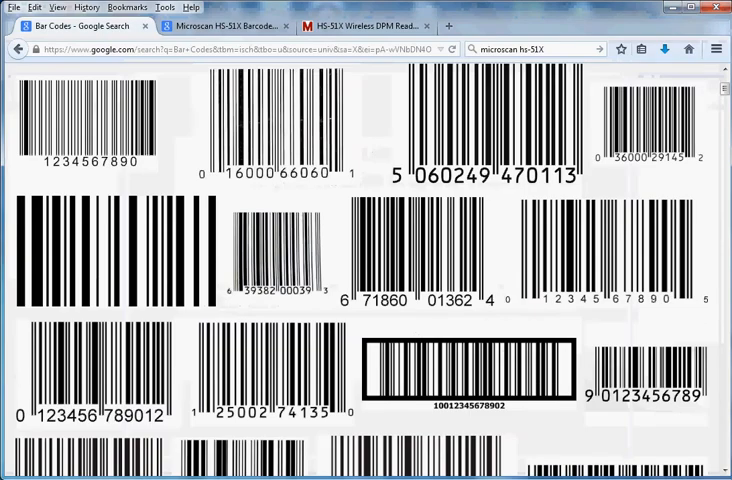
# Flip between the HS-51X shopping listing, its product page and the barcode image search.
pyautogui.click(220, 25)
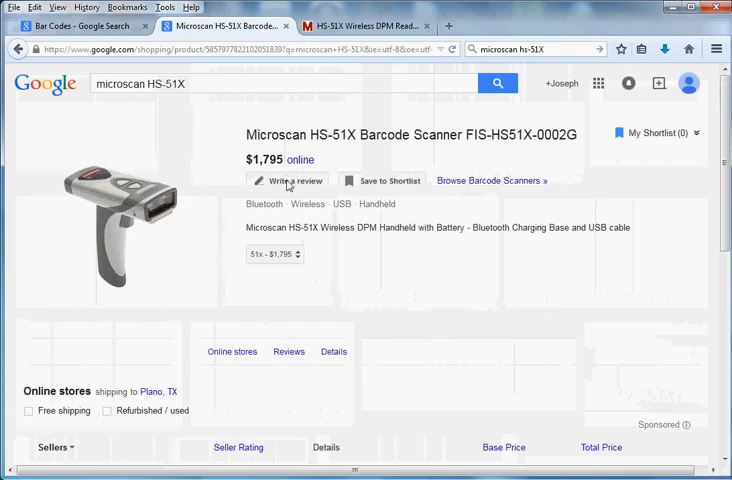
pyautogui.moveTo(377, 141)
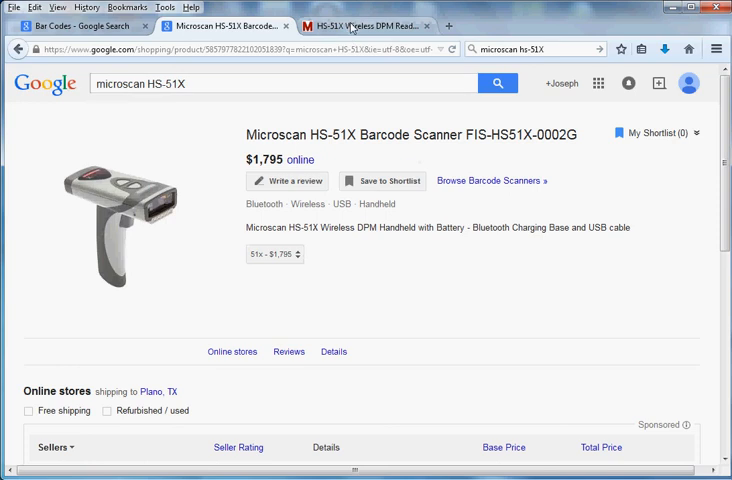
pyautogui.click(360, 25)
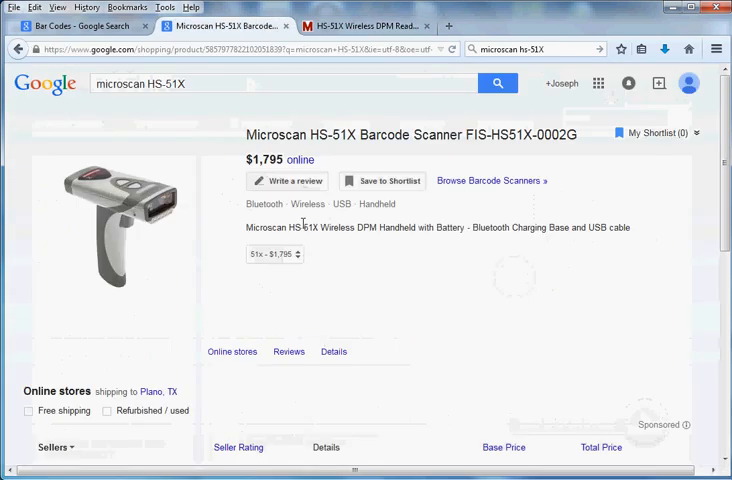
pyautogui.click(370, 26)
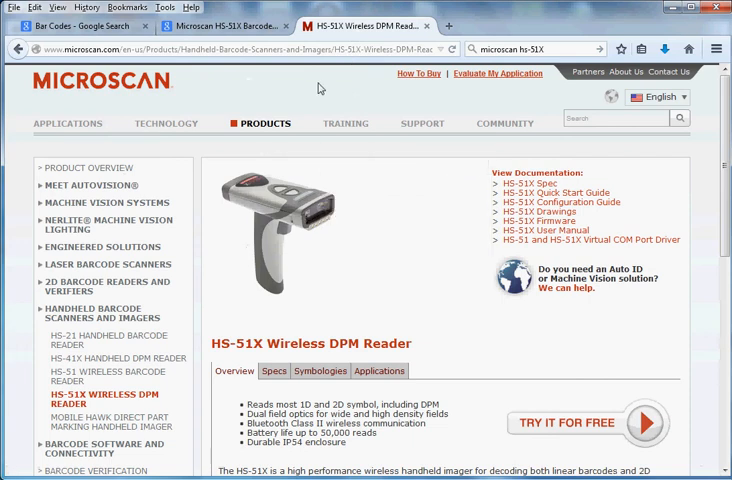
pyautogui.click(75, 26)
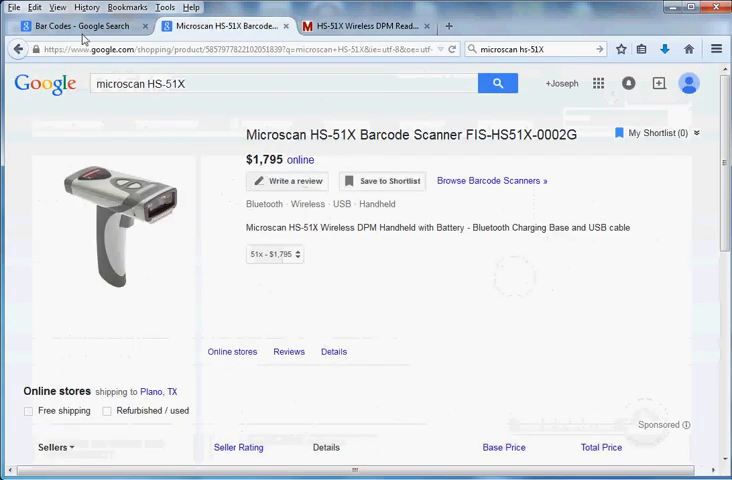
pyautogui.click(80, 25)
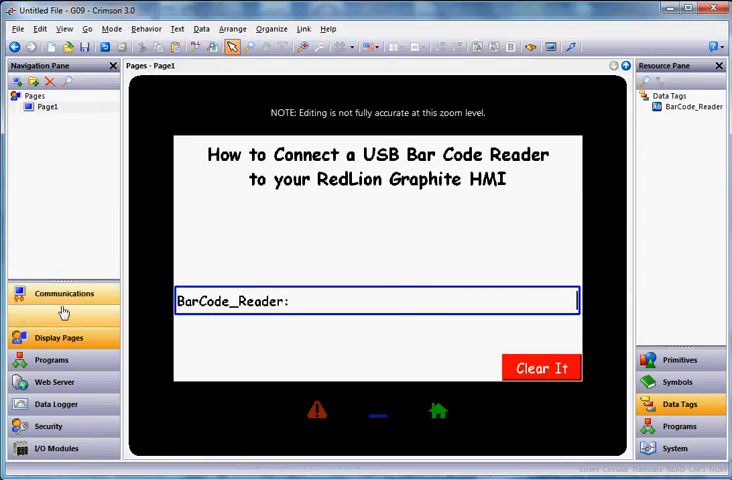
pyautogui.click(63, 293)
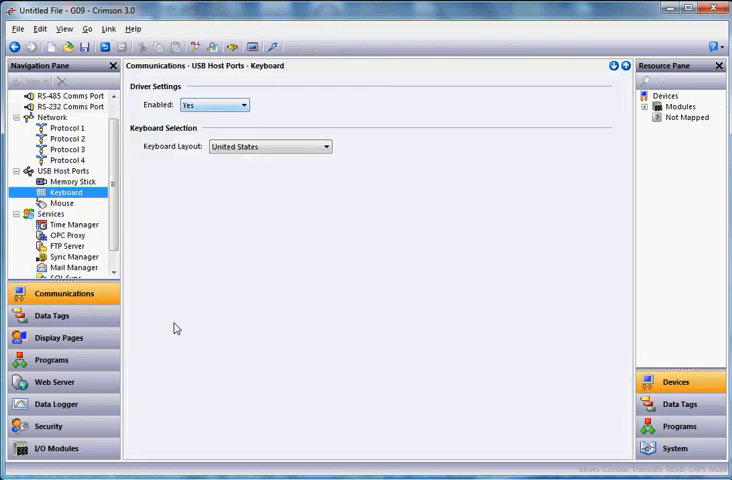
pyautogui.click(54, 337)
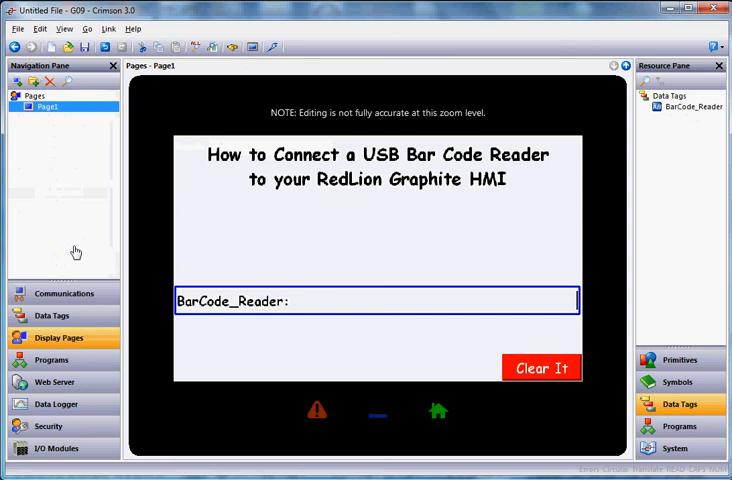
pyautogui.click(36, 95)
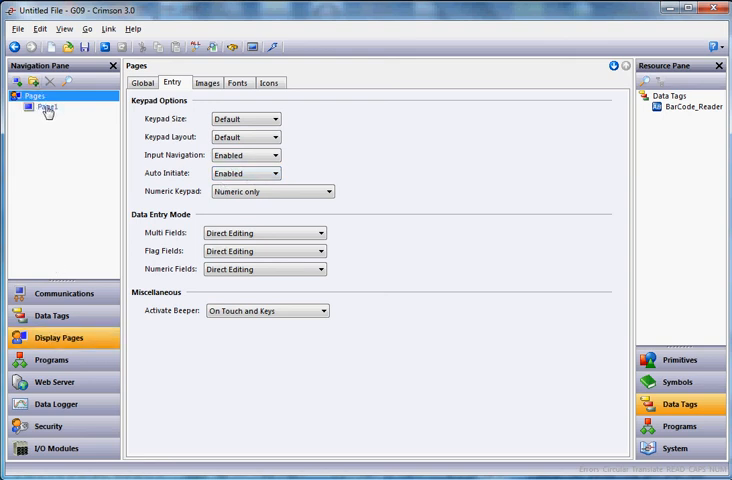
pyautogui.doubleClick(46, 107)
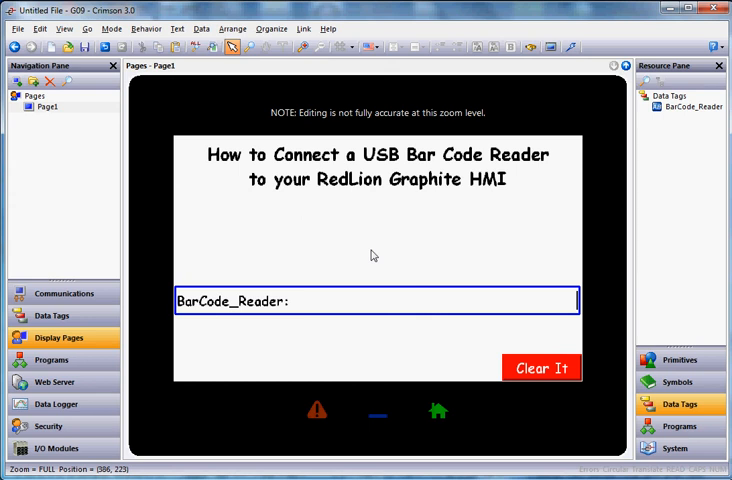
pyautogui.moveTo(478, 258)
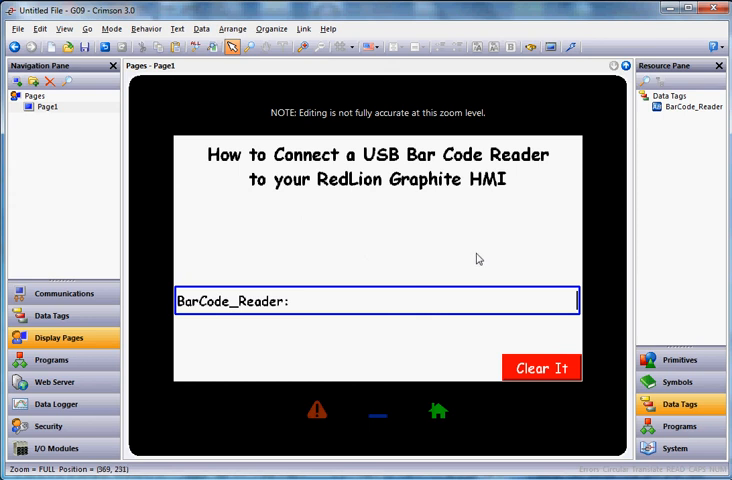